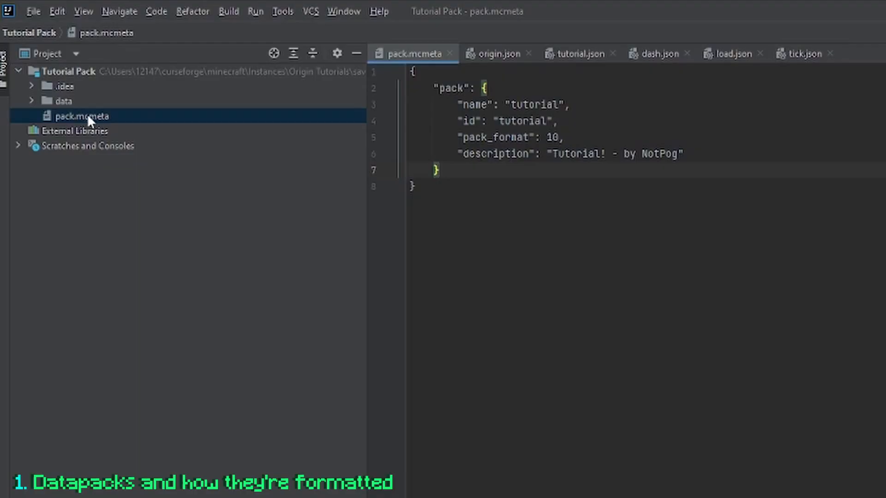
pyautogui.moveTo(95, 119)
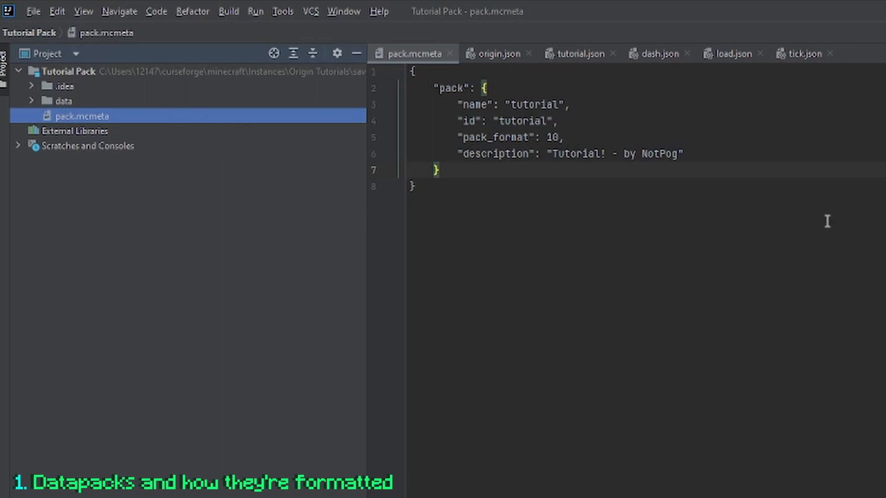
pyautogui.moveTo(167, 131)
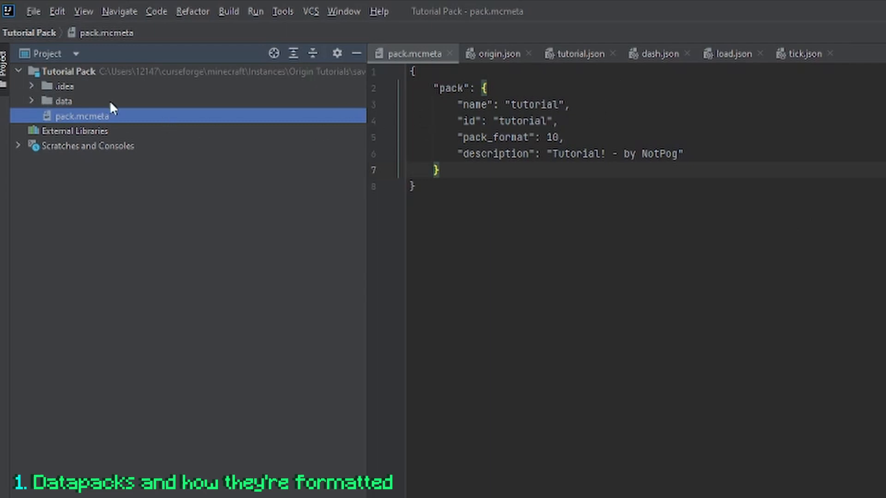
pyautogui.moveTo(90, 103)
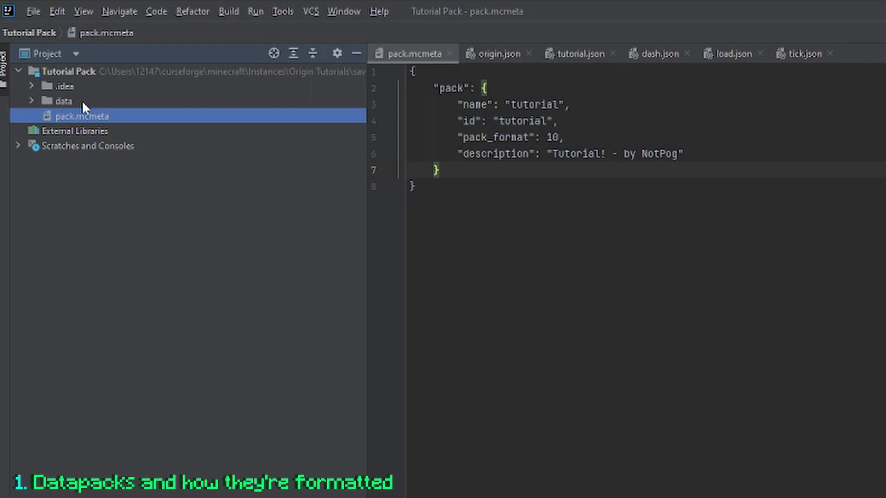
# Review pack.mcmeta, highlighting the pack name and id value 'tutorial' with pack_format 10.
pyautogui.click(65, 101)
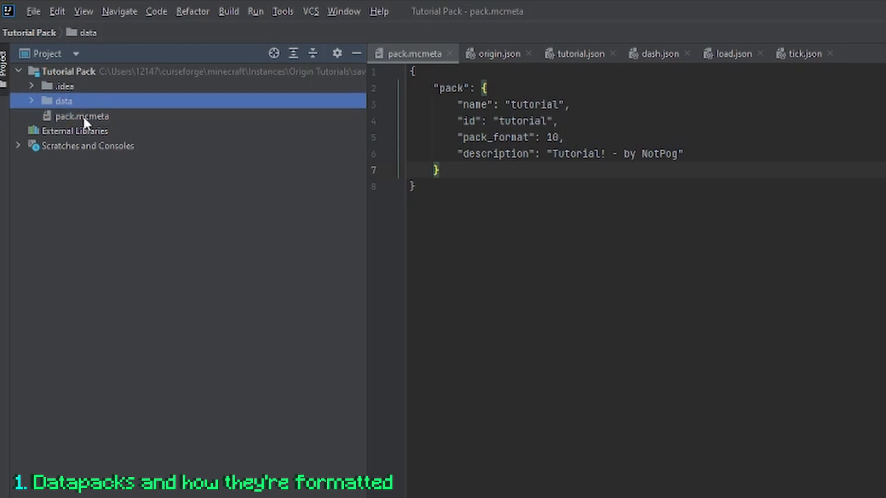
pyautogui.click(82, 116)
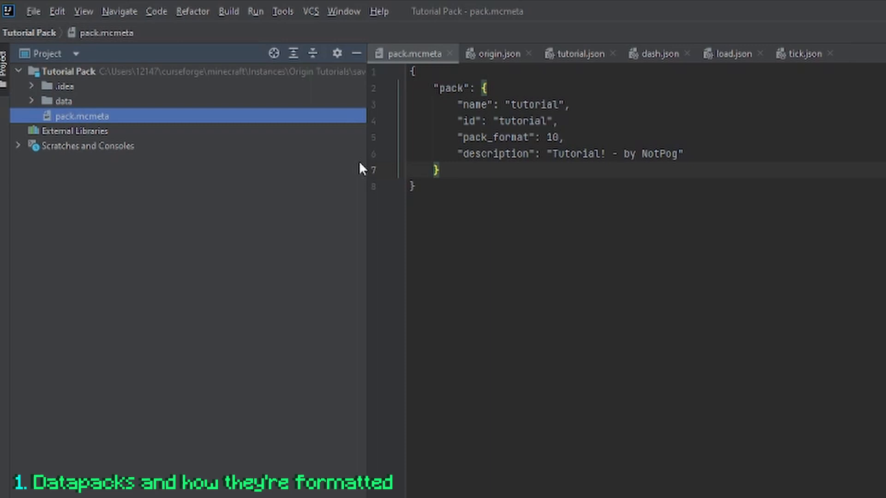
pyautogui.moveTo(419, 138)
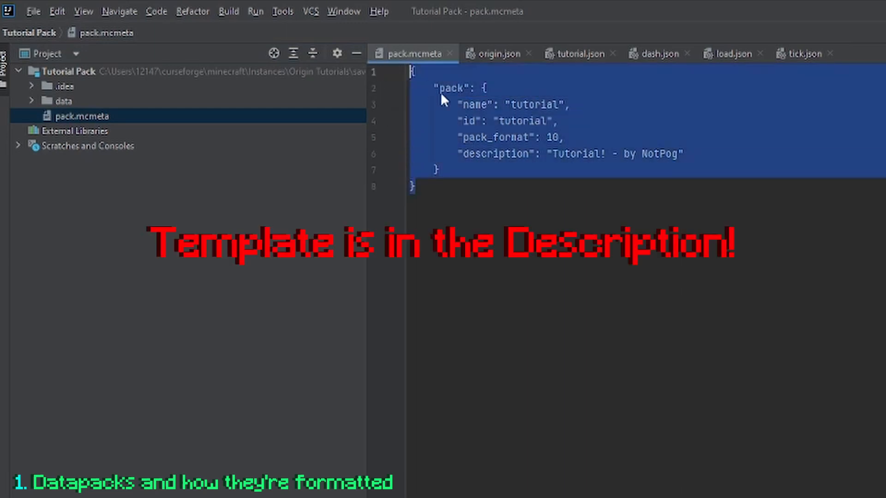
pyautogui.click(495, 88)
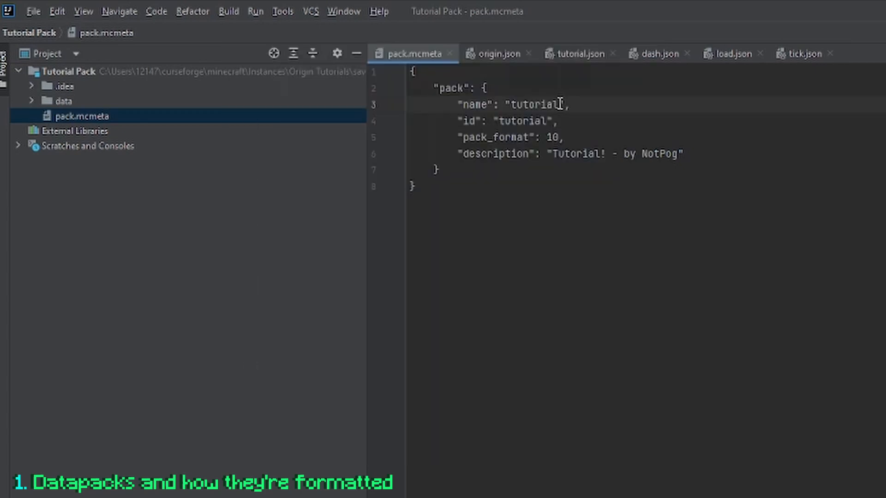
pyautogui.doubleClick(526, 122)
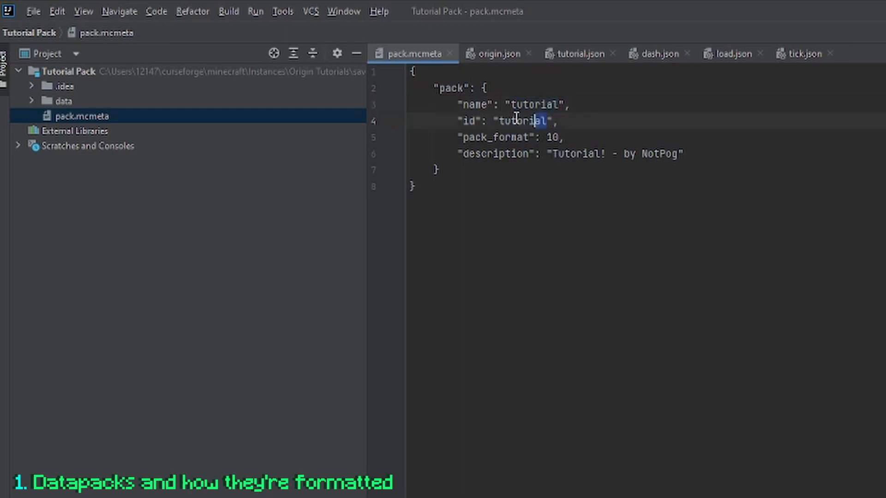
pyautogui.moveTo(542, 121); pyautogui.dragTo(585, 137)
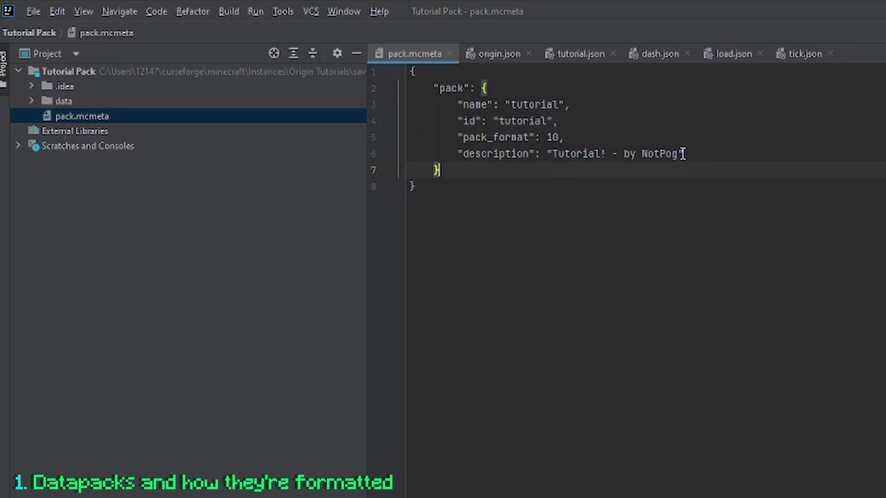
pyautogui.moveTo(599, 117)
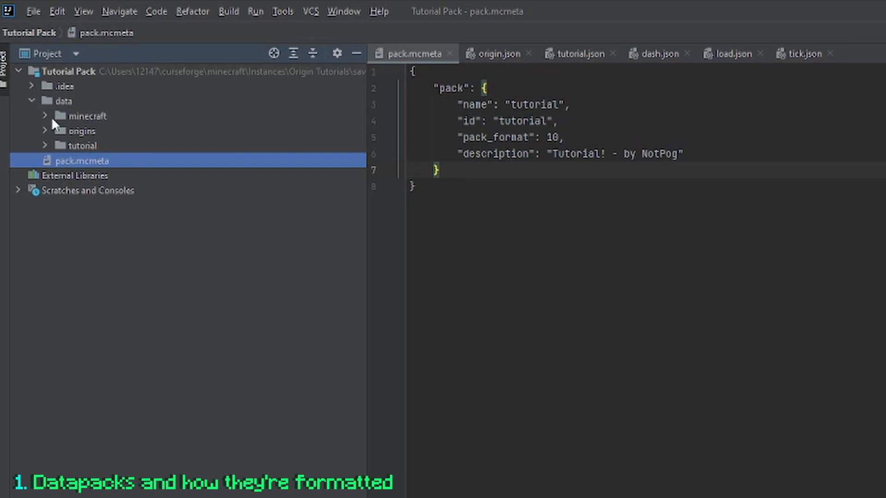
# Browse the minecraft and origins namespace folders under data, revealing origin.json.
pyautogui.click(86, 116)
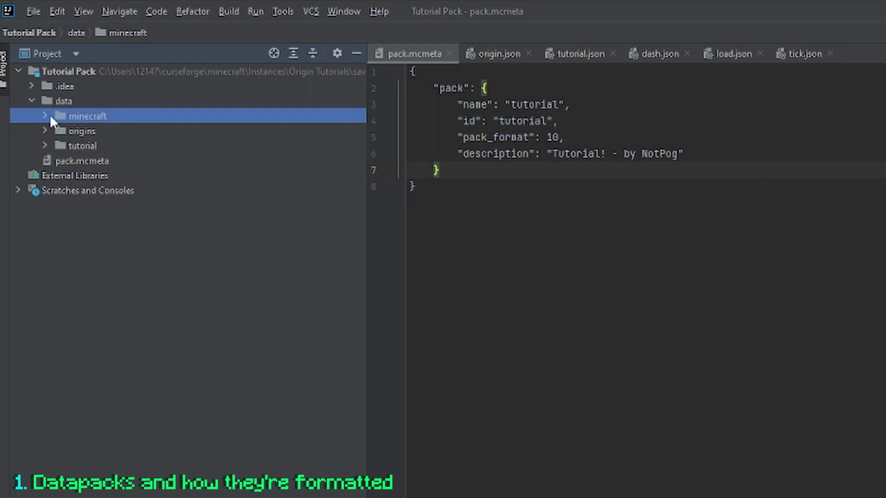
pyautogui.moveTo(68, 116)
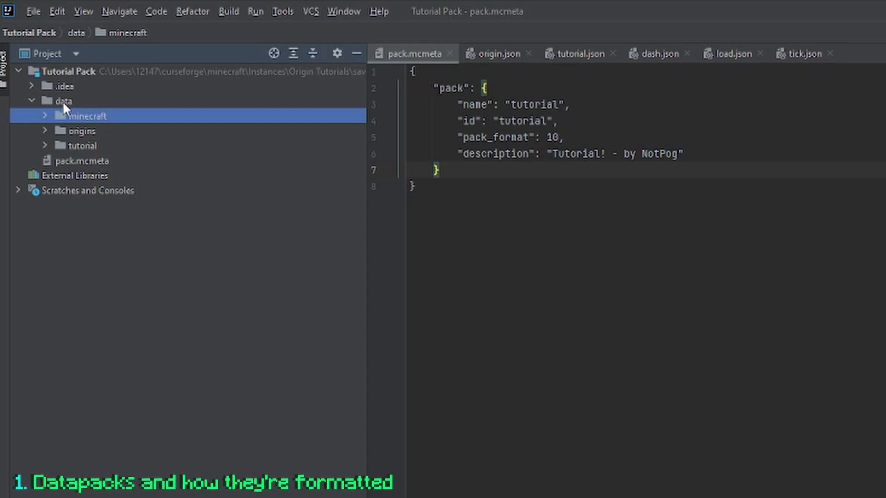
pyautogui.moveTo(47, 121)
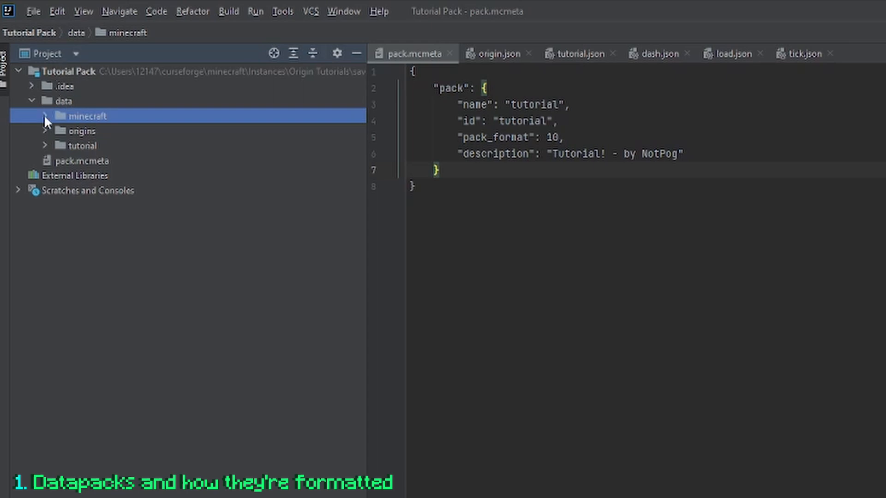
pyautogui.click(46, 116)
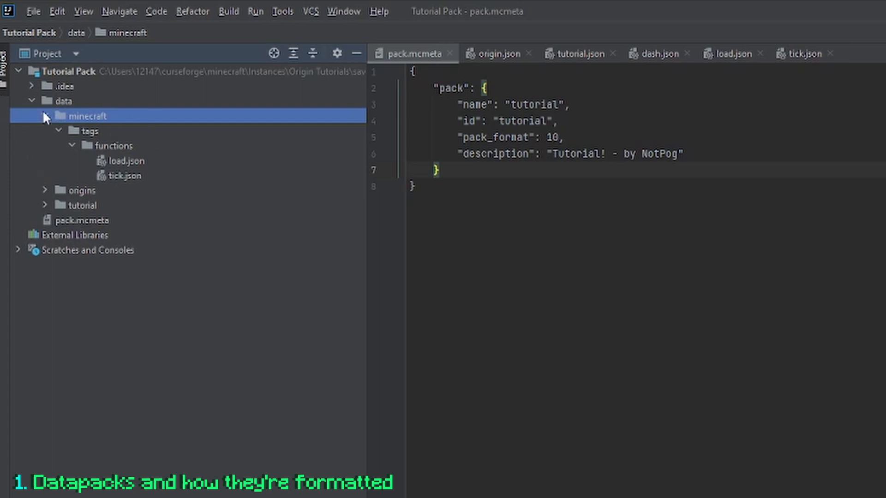
pyautogui.click(46, 116)
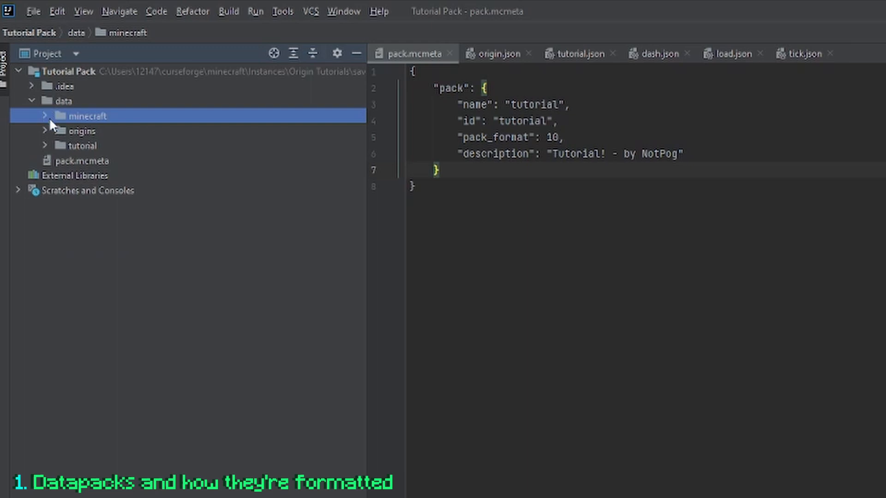
pyautogui.click(83, 131)
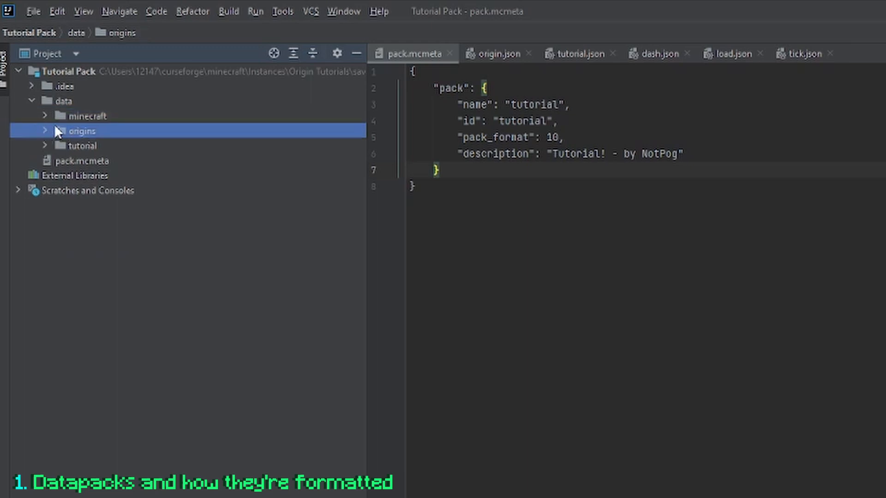
pyautogui.click(44, 131)
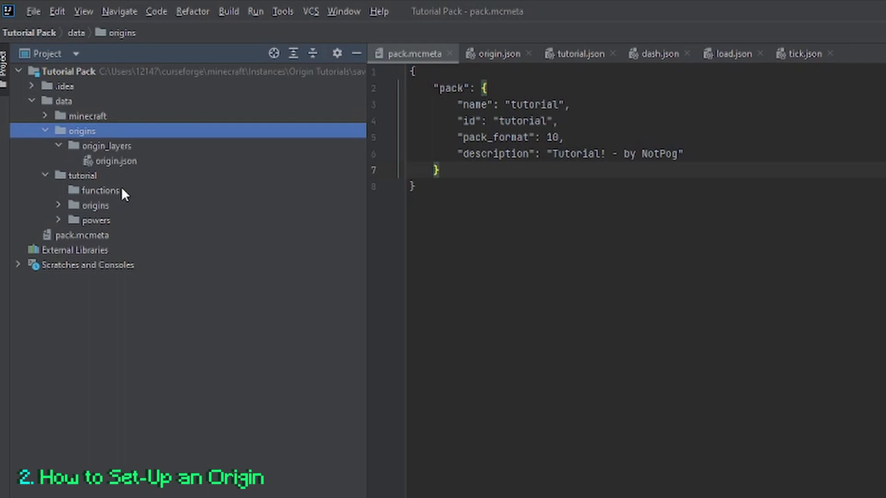
pyautogui.moveTo(189, 101)
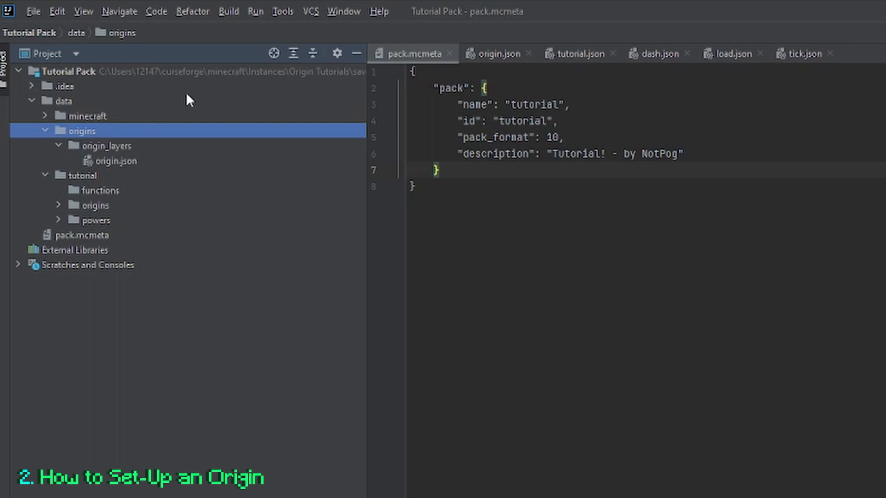
# Expand the tutorial namespace to show functions, powers and origins containing tutorial.json.
pyautogui.click(83, 175)
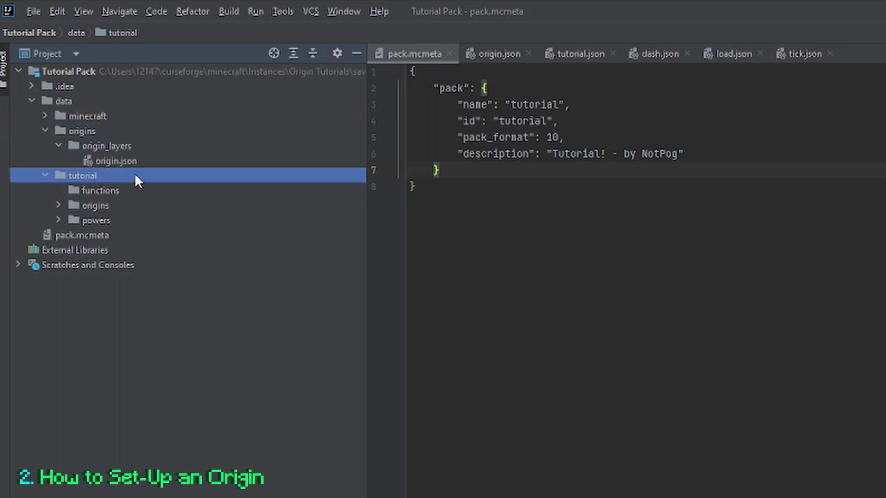
pyautogui.moveTo(131, 179)
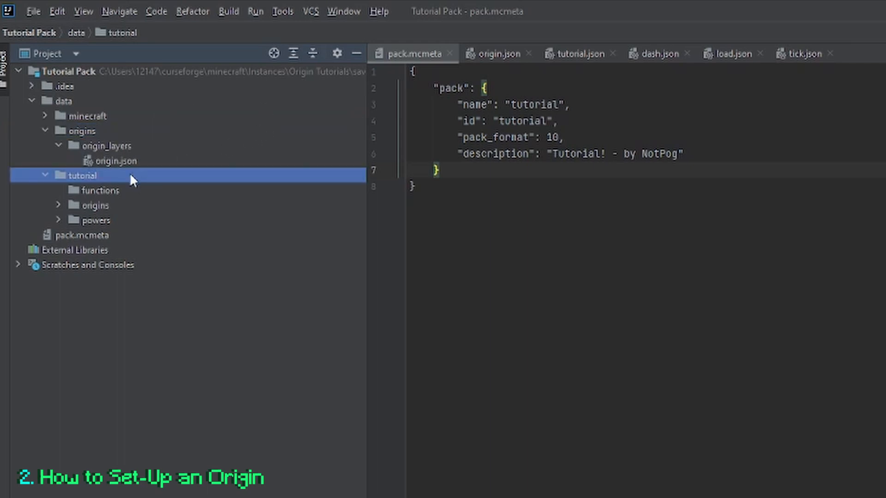
pyautogui.moveTo(86, 190)
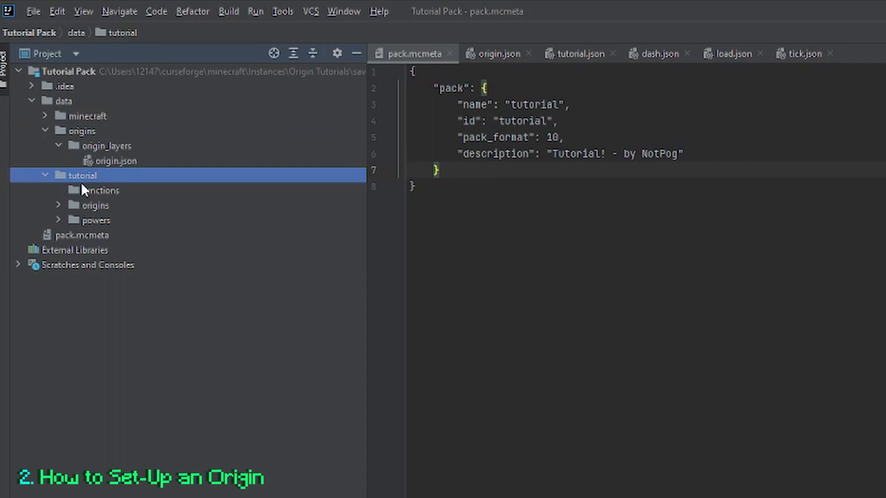
pyautogui.click(100, 190)
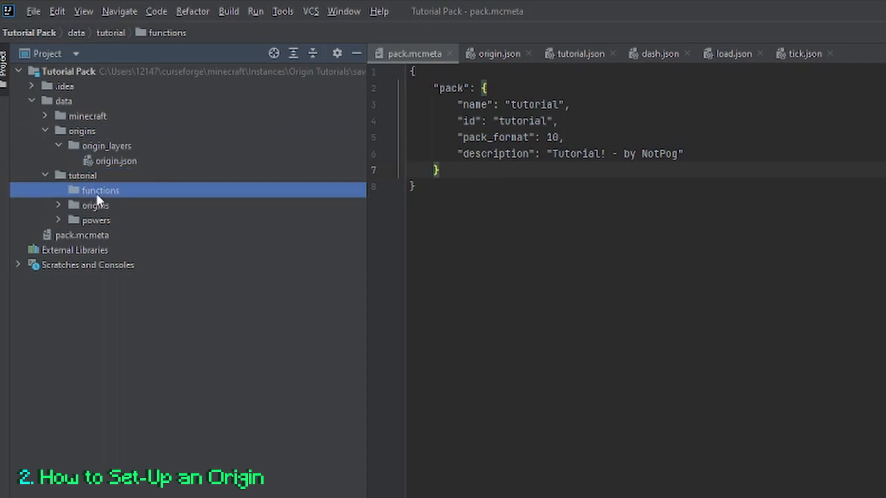
pyautogui.click(93, 205)
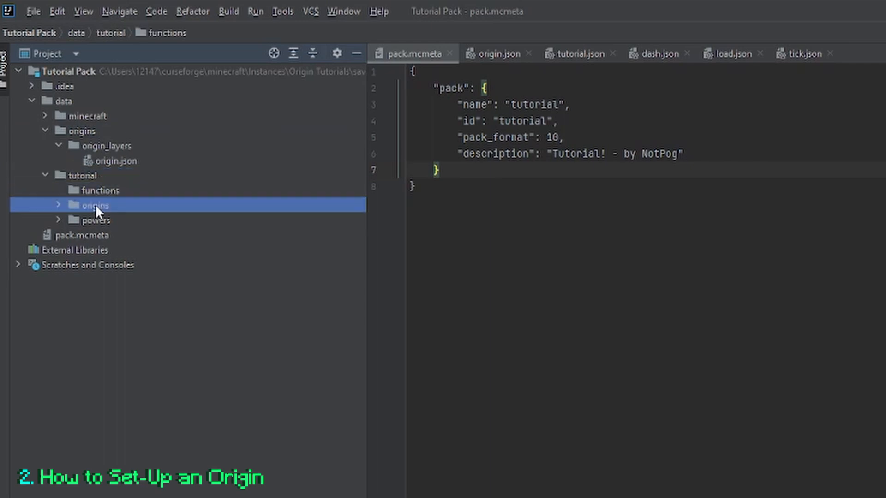
pyautogui.click(95, 190)
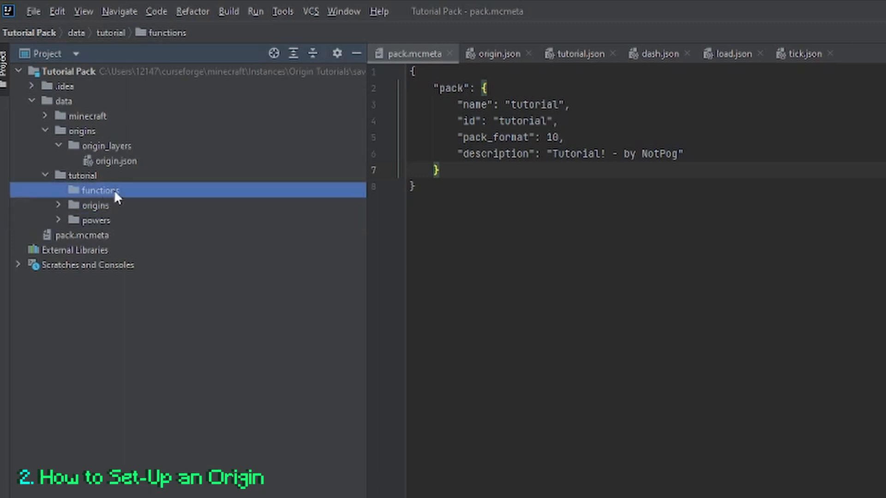
pyautogui.moveTo(128, 201)
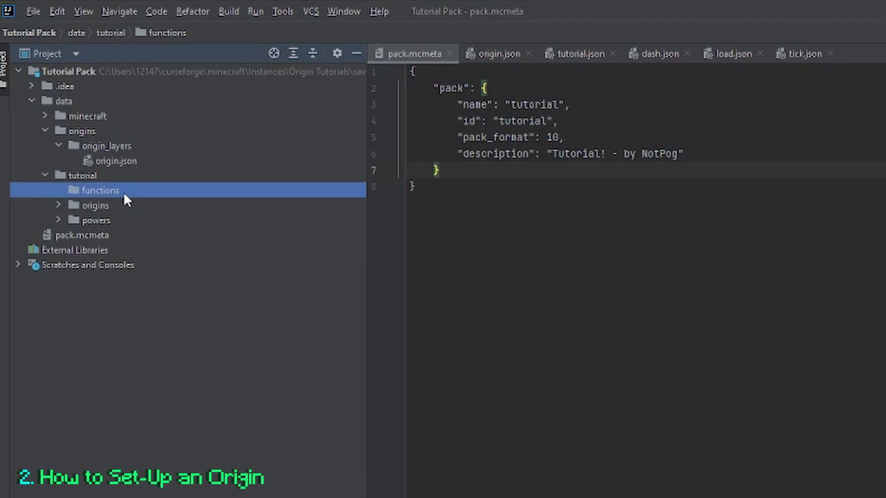
pyautogui.click(59, 205)
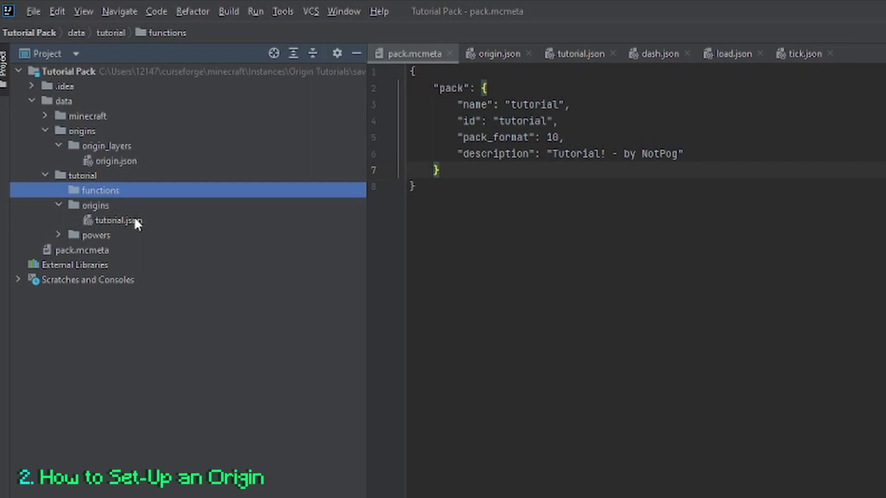
# Open tutorial.json showing tutorial:dash power, dirt icon, order 99, impact 3 and name 'Tutorial!'.
pyautogui.doubleClick(115, 220)
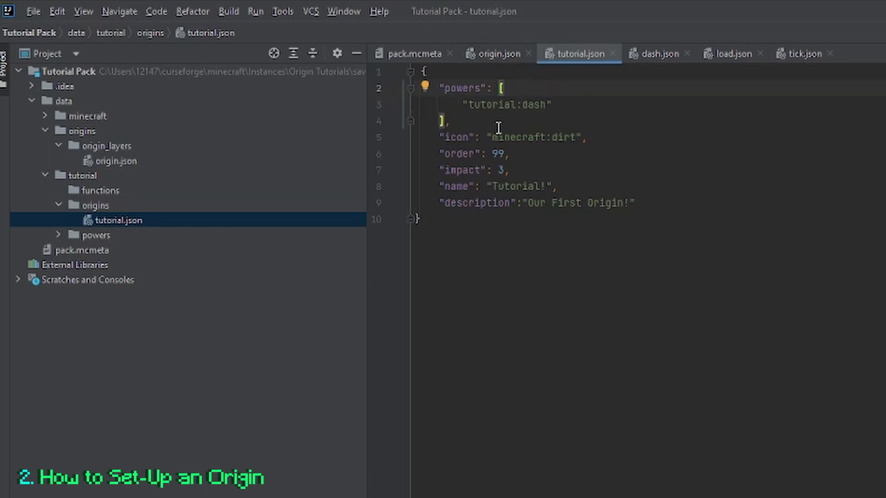
pyautogui.moveTo(439, 88); pyautogui.dragTo(449, 120)
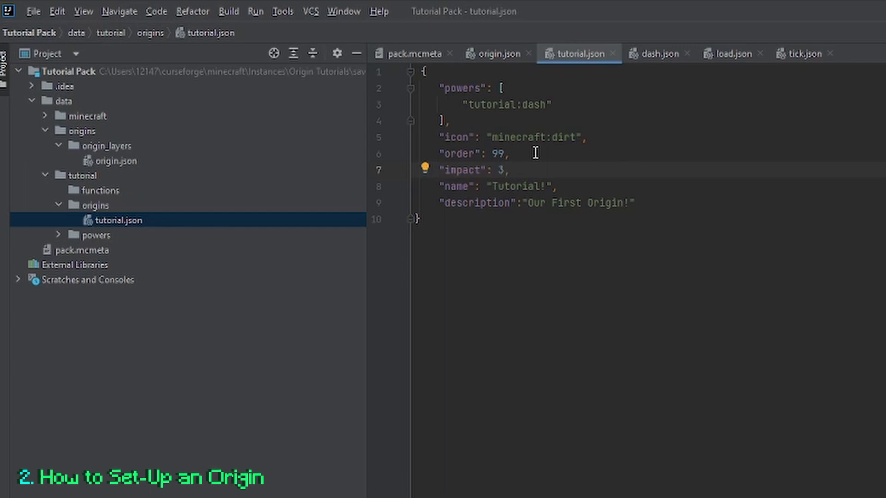
pyautogui.moveTo(532, 167)
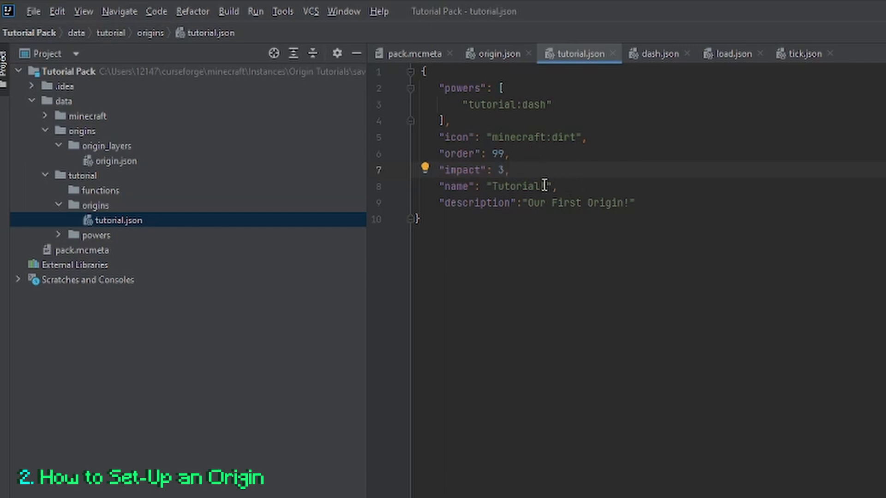
pyautogui.doubleClick(523, 186)
pyautogui.write('!')
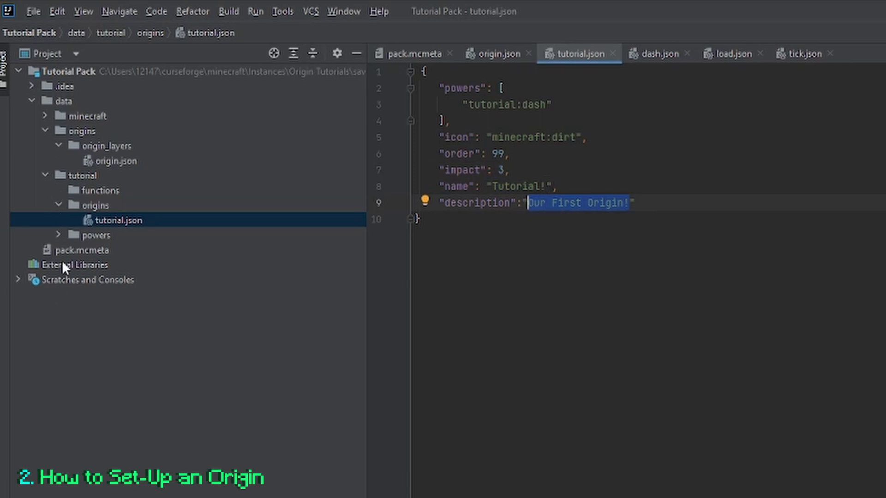
# Expand the tutorial powers folder to reach dash.json with its active_self type and 200 cooldown.
pyautogui.click(94, 235)
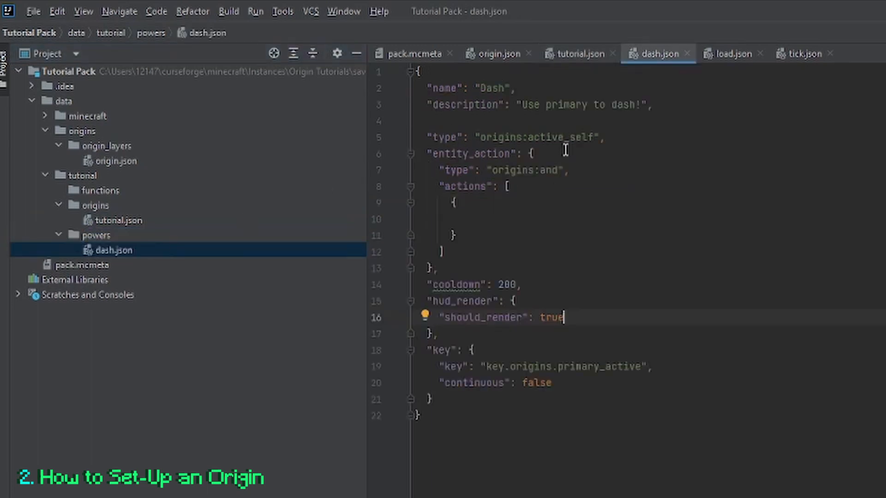
pyautogui.moveTo(537, 215)
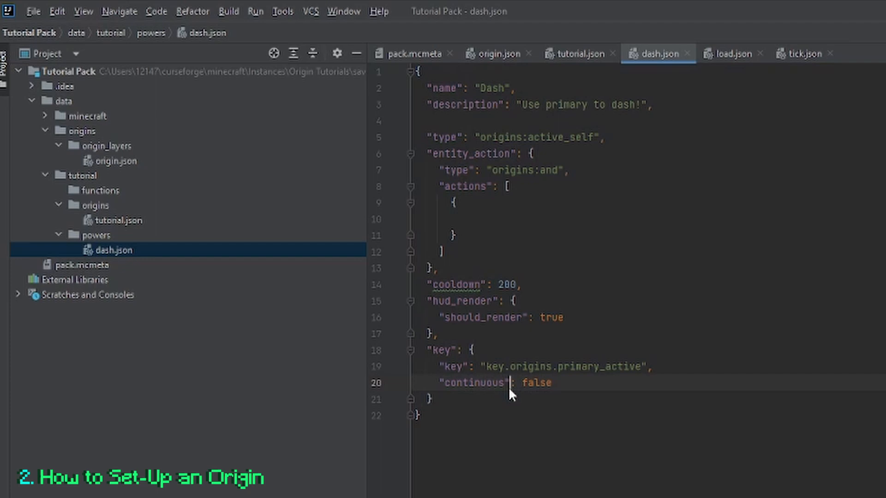
pyautogui.click(82, 175)
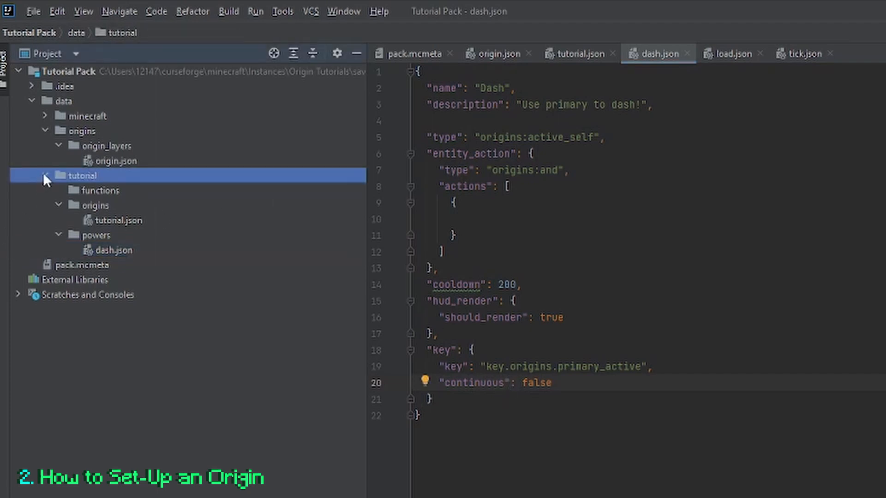
# Open origin.json inside data > origins > origin_layers.
pyautogui.click(46, 175)
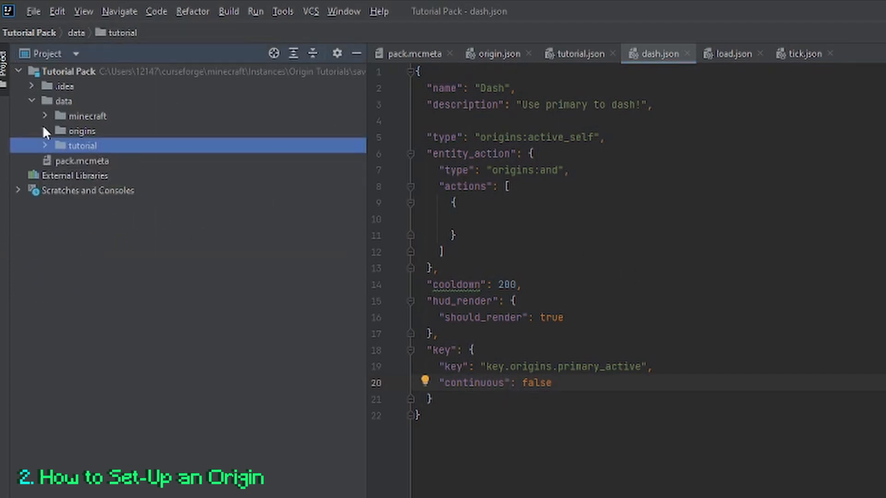
pyautogui.click(81, 131)
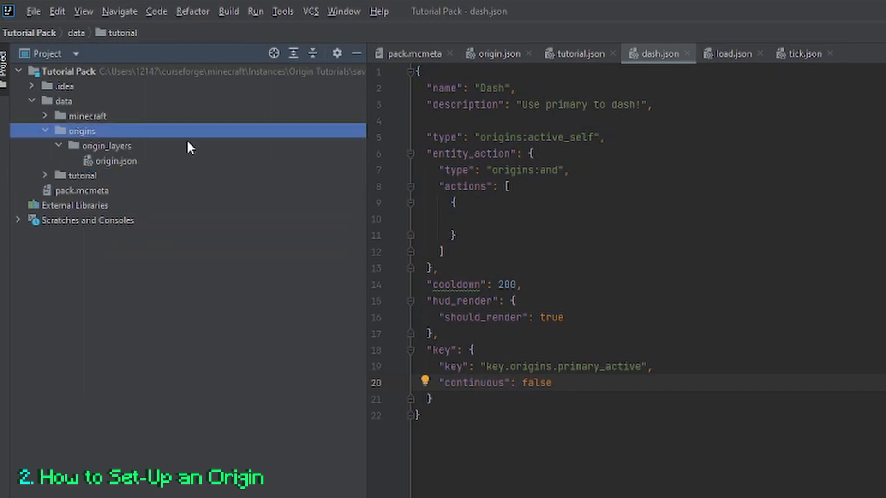
pyautogui.click(105, 146)
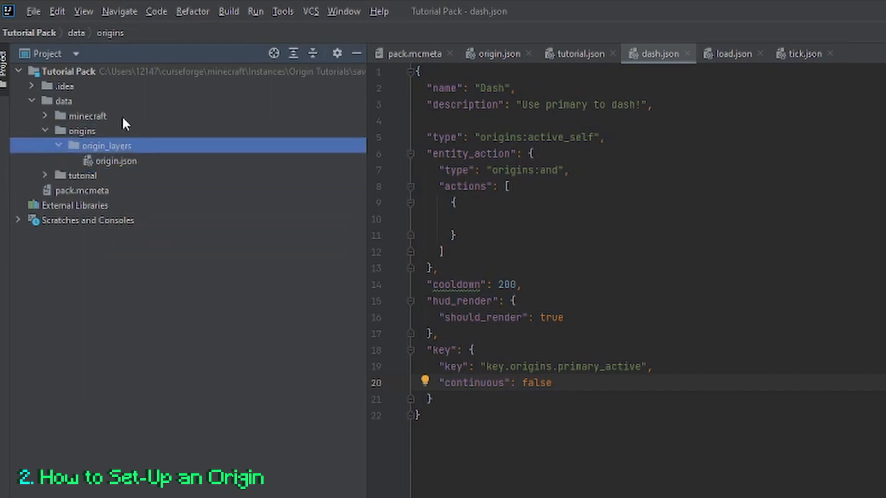
pyautogui.click(105, 145)
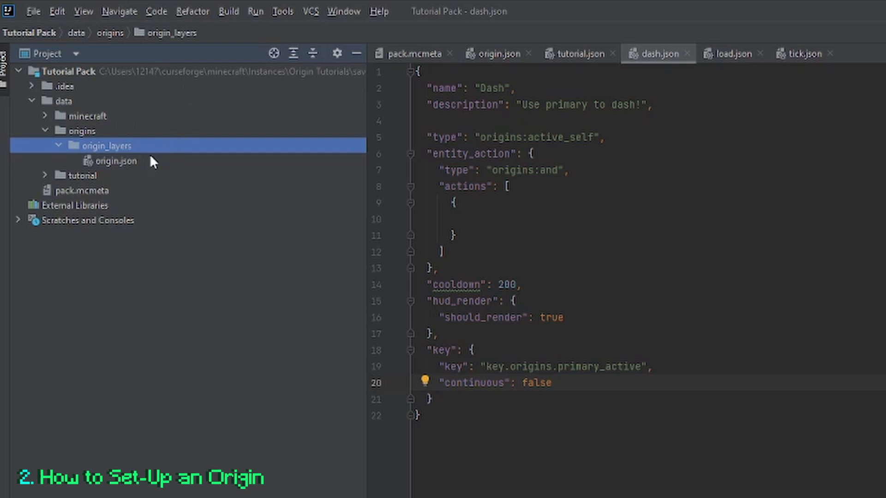
pyautogui.click(115, 161)
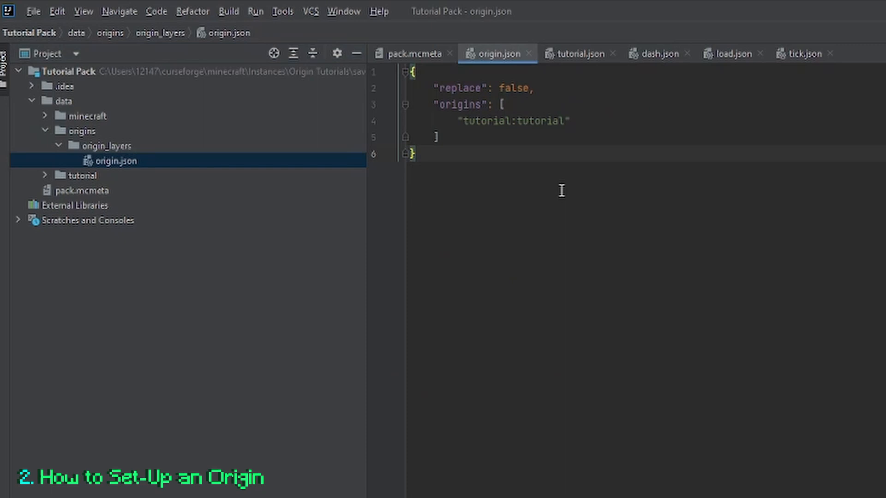
# Inspect the layer's replace false and tutorial:tutorial entry, matching it to the tutorial origins folder.
pyautogui.press('ctrl+a')
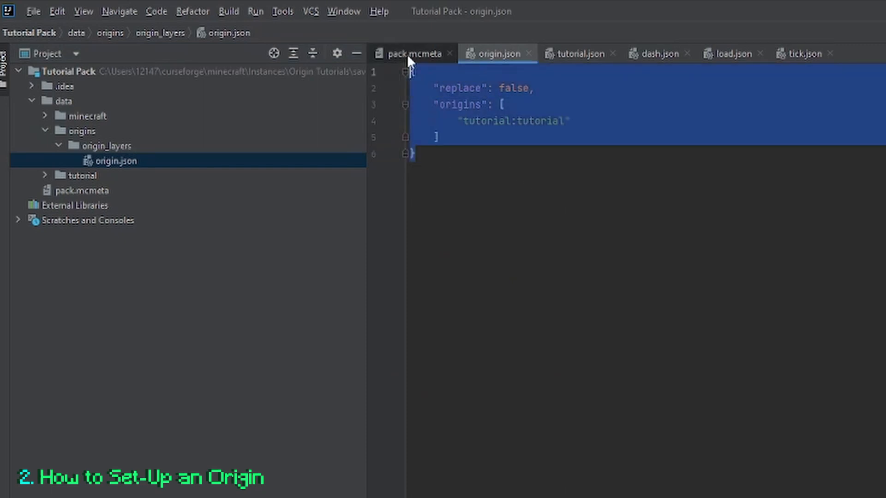
pyautogui.click(450, 105)
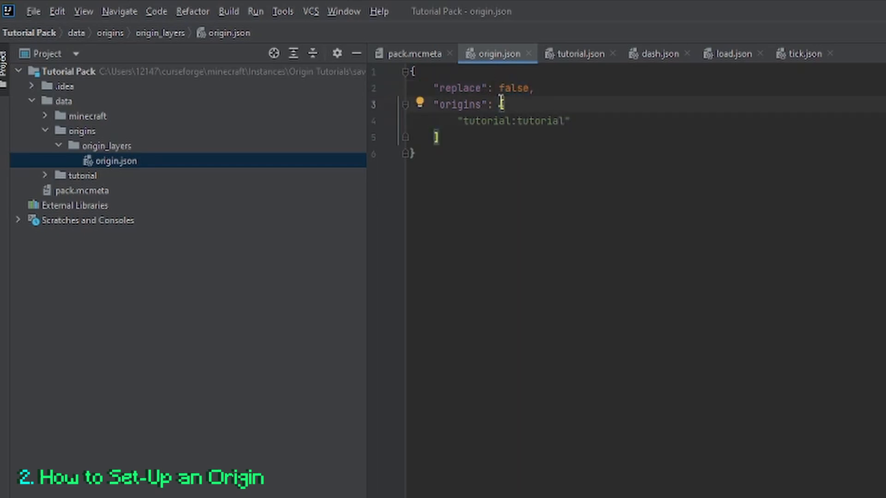
pyautogui.doubleClick(513, 122)
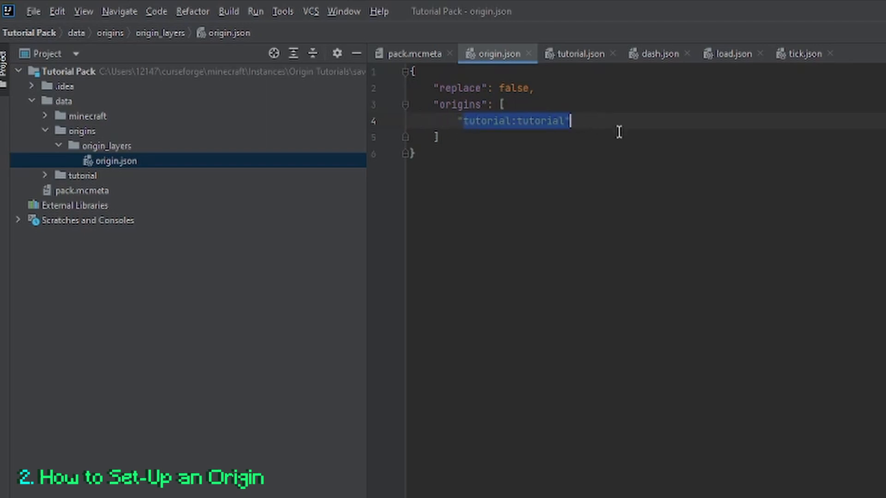
pyautogui.click(45, 176)
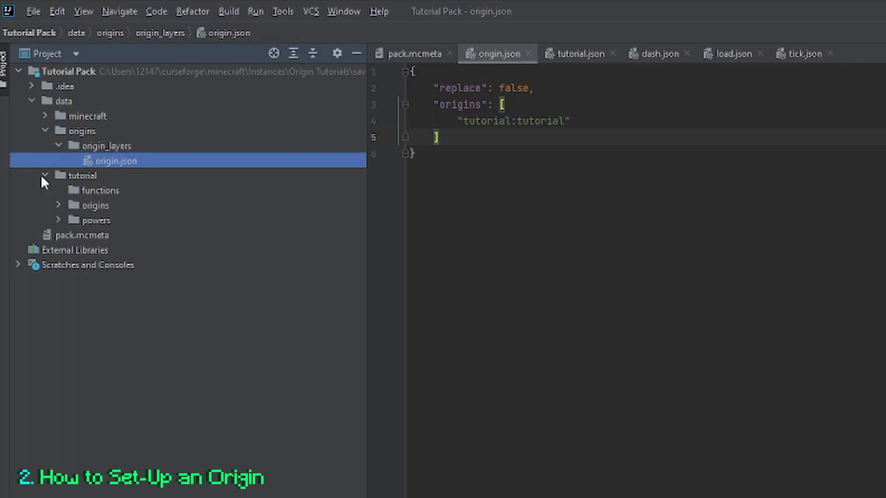
pyautogui.click(94, 205)
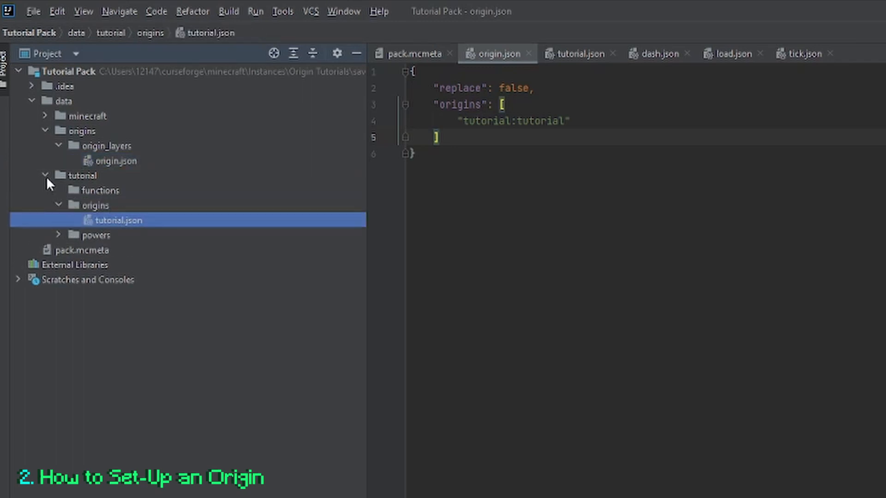
pyautogui.click(46, 176)
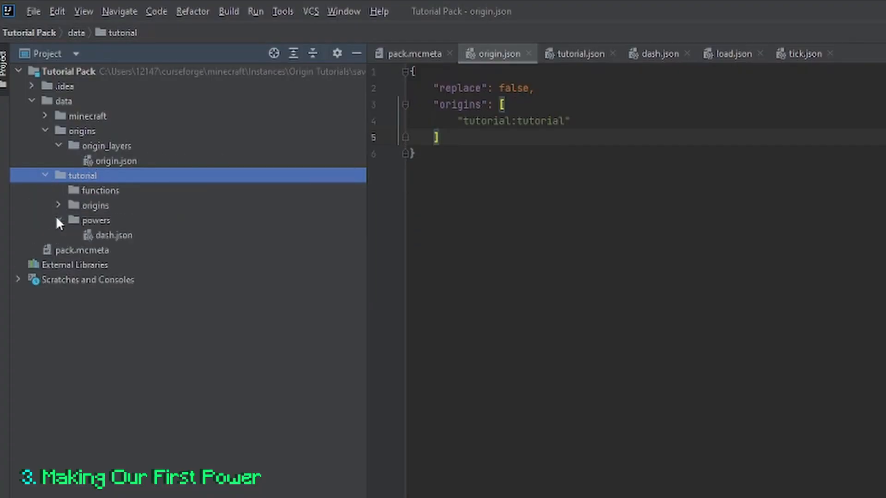
# Reopen dash.json and highlight the Dash name and description lines before switching to the docs.
pyautogui.doubleClick(114, 235)
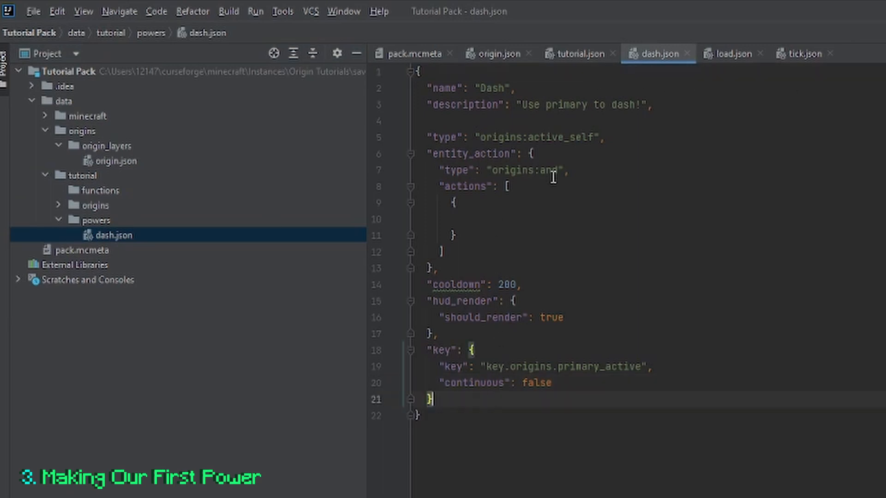
pyautogui.moveTo(439, 88); pyautogui.dragTo(650, 104)
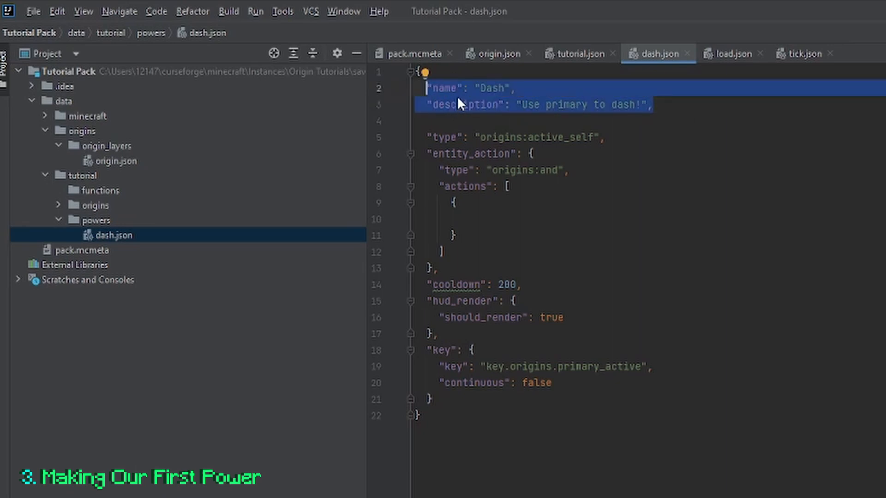
pyautogui.click(644, 104)
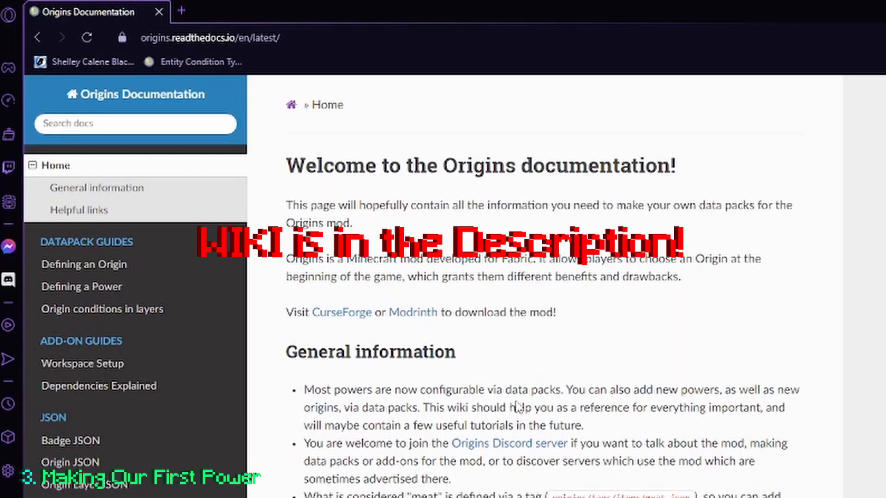
# Scroll the Power Types page to Action-related and open the Active Self entry.
pyautogui.scroll(-3)
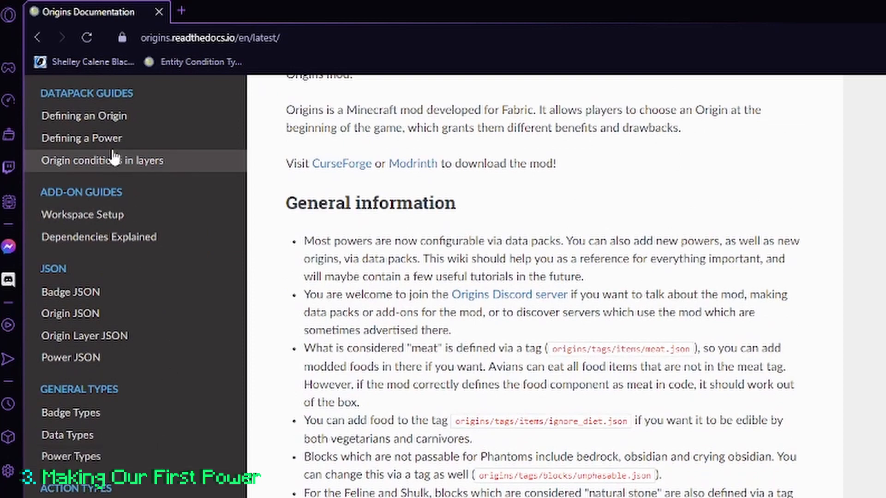
pyautogui.scroll(-3)
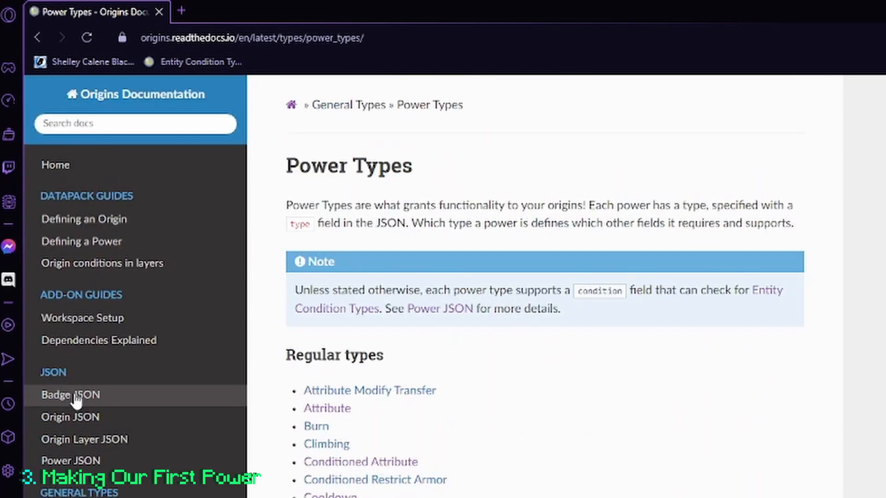
pyautogui.moveTo(478, 426)
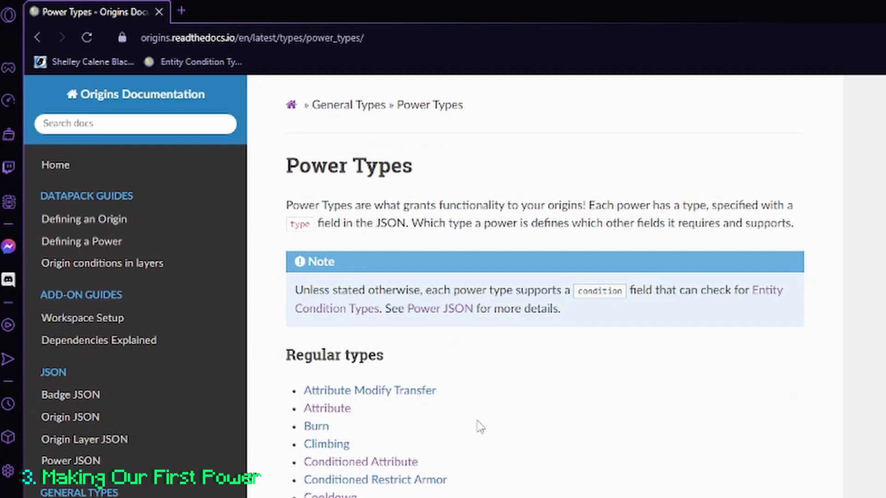
pyautogui.scroll(-3)
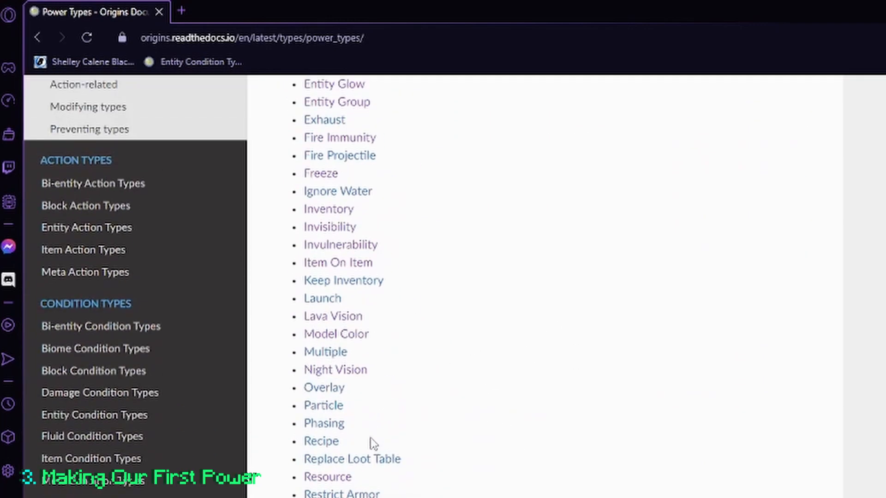
pyautogui.scroll(-3)
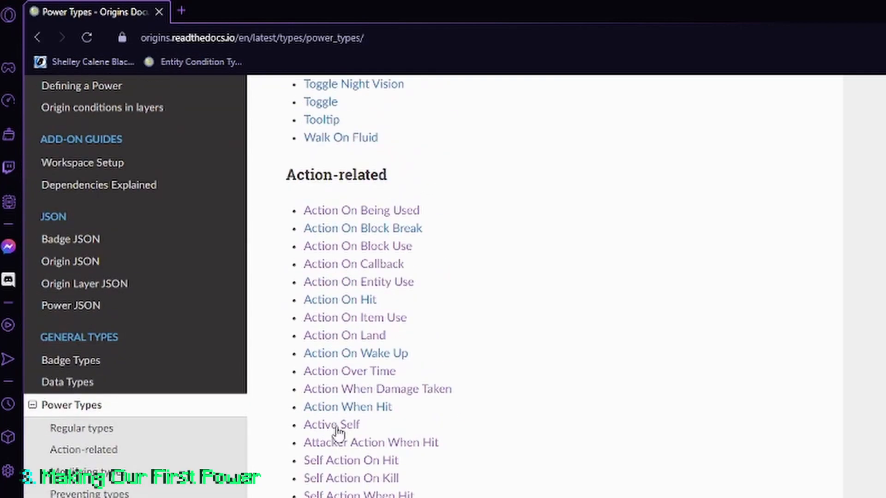
pyautogui.click(331, 425)
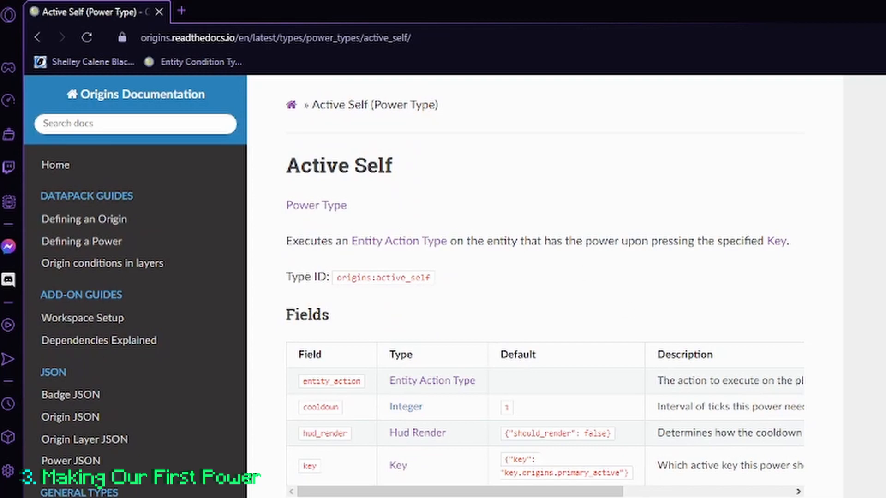
# Read the Active Self fields table, highlighting hud_render among entity_action, cooldown and key.
pyautogui.scroll(-3)
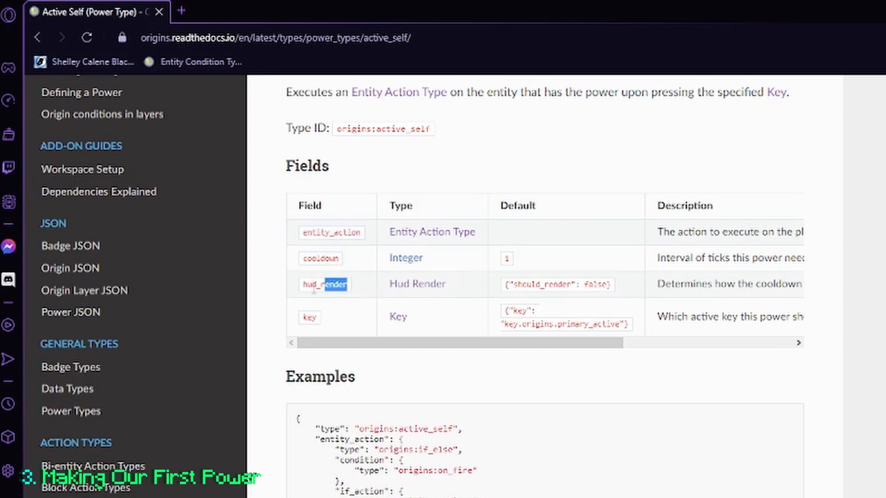
pyautogui.doubleClick(325, 284)
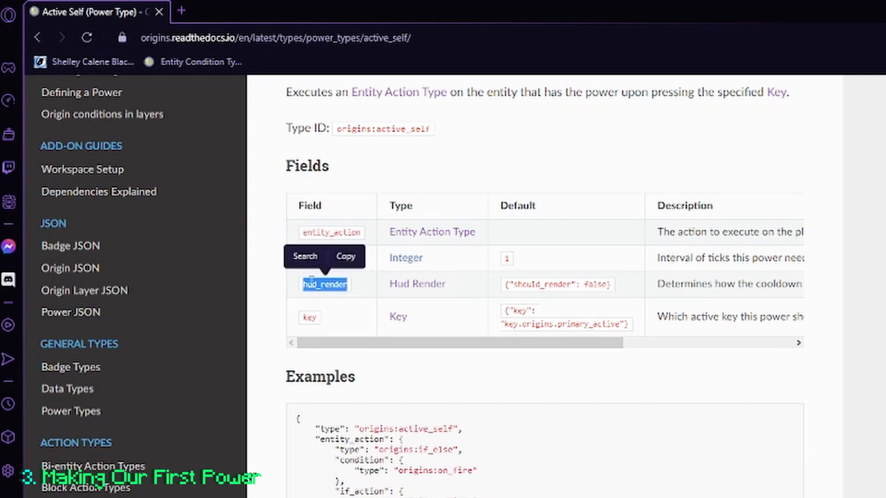
pyautogui.moveTo(347, 328)
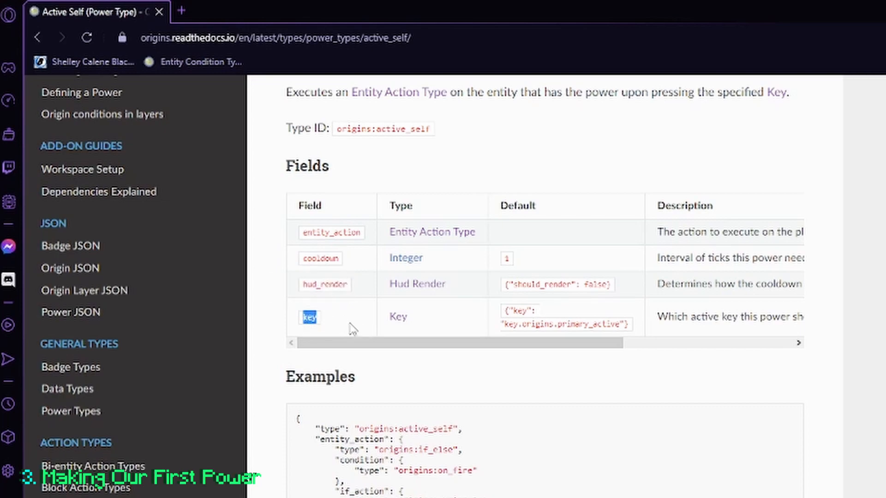
pyautogui.scroll(-3)
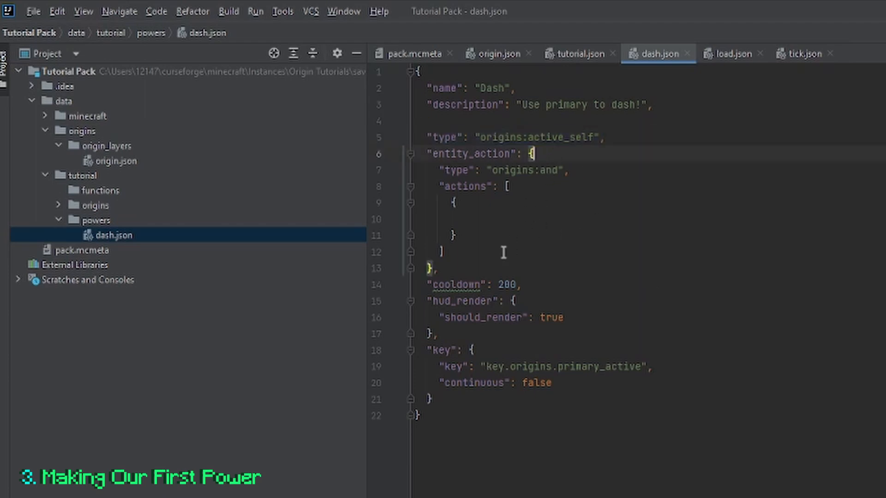
# View the Meta Action Types list in the docs to locate the And action entry.
pyautogui.moveTo(425, 153); pyautogui.dragTo(436, 268)
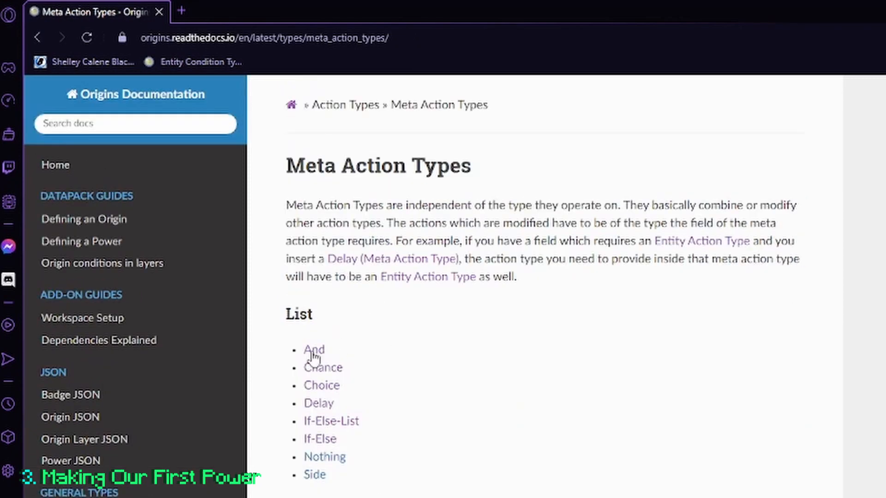
pyautogui.moveTo(462, 378)
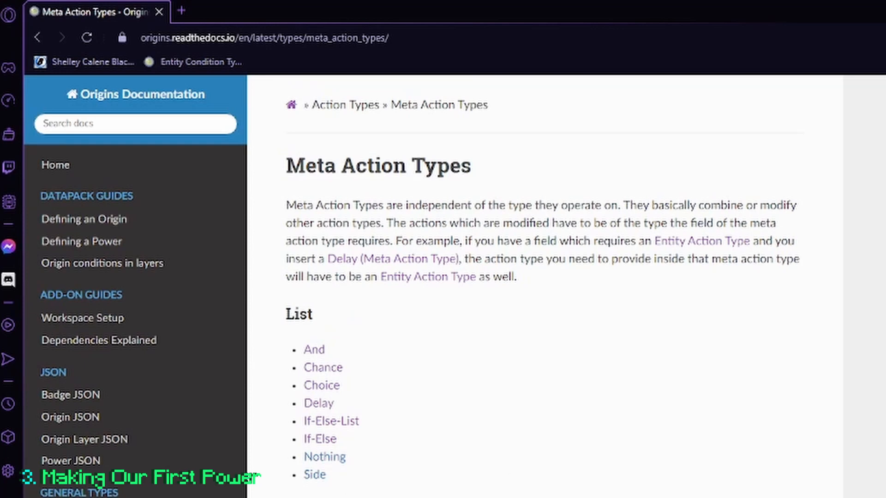
pyautogui.scroll(-3)
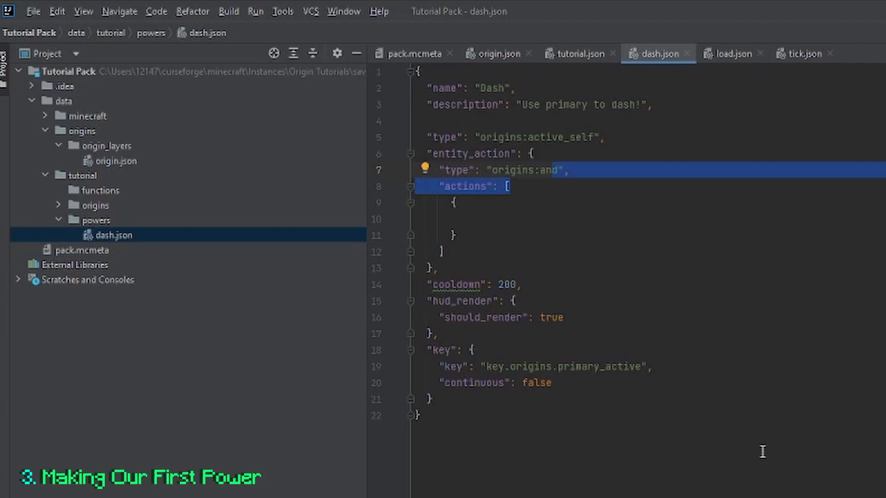
pyautogui.click(548, 203)
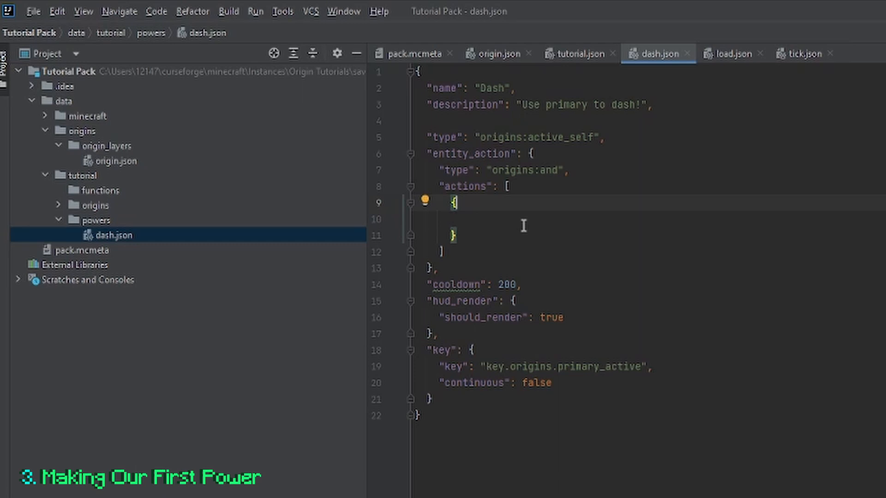
pyautogui.moveTo(525, 225)
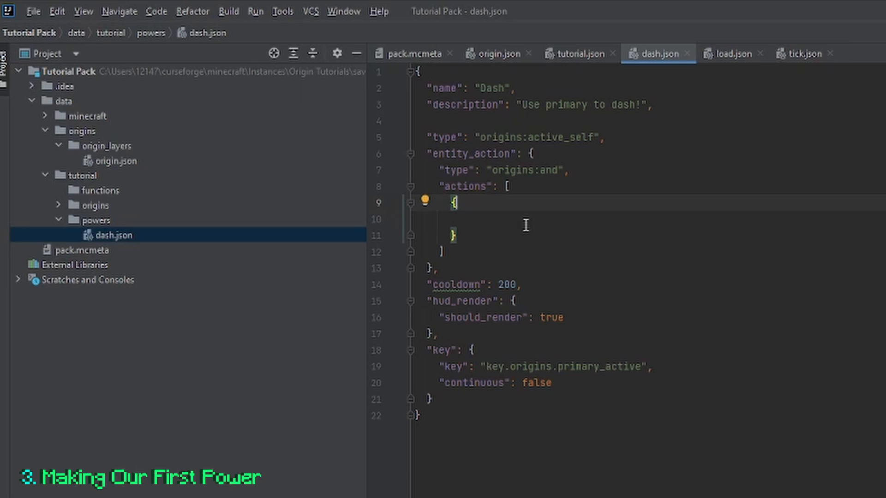
pyautogui.doubleClick(505, 285)
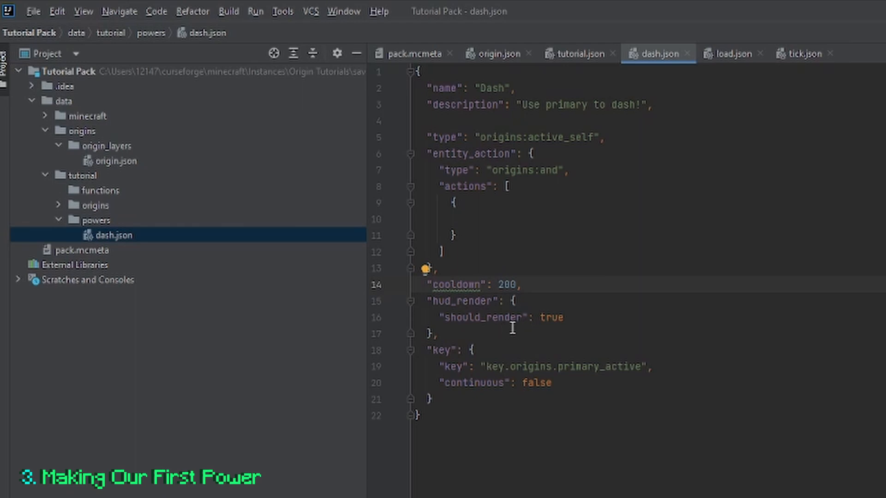
pyautogui.doubleClick(510, 284)
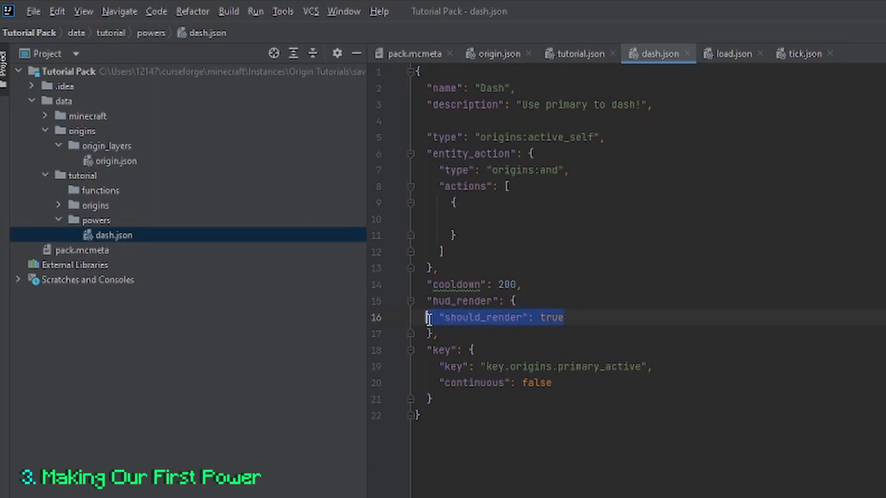
pyautogui.click(564, 317)
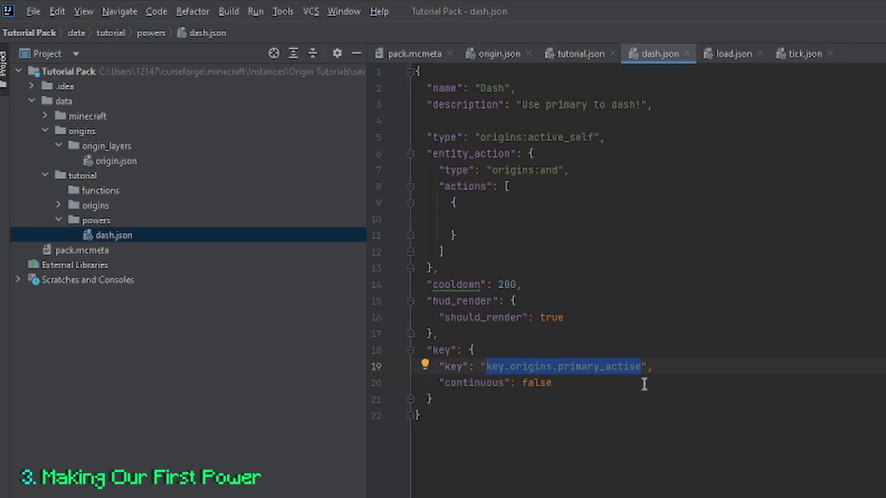
pyautogui.moveTo(605, 377)
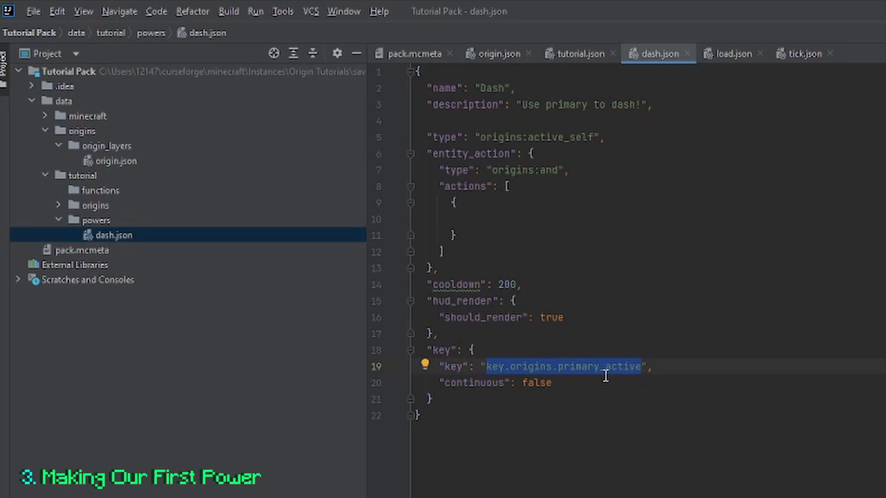
pyautogui.click(600, 369)
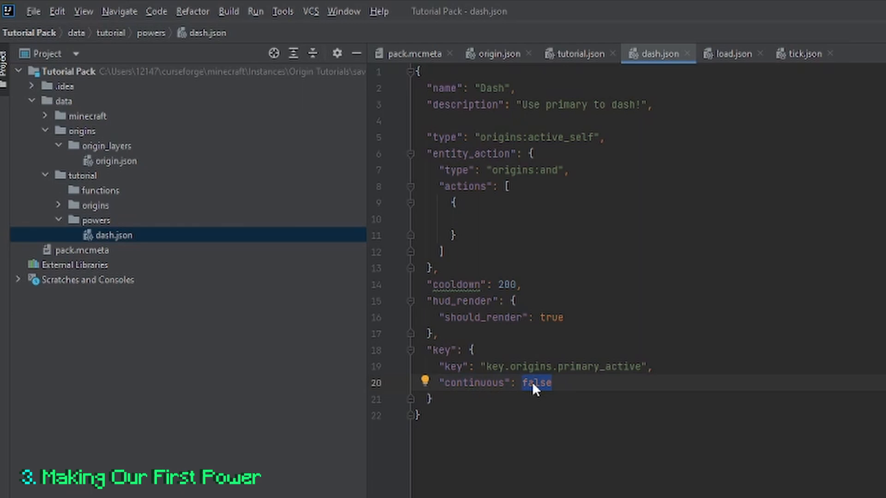
pyautogui.click(567, 383)
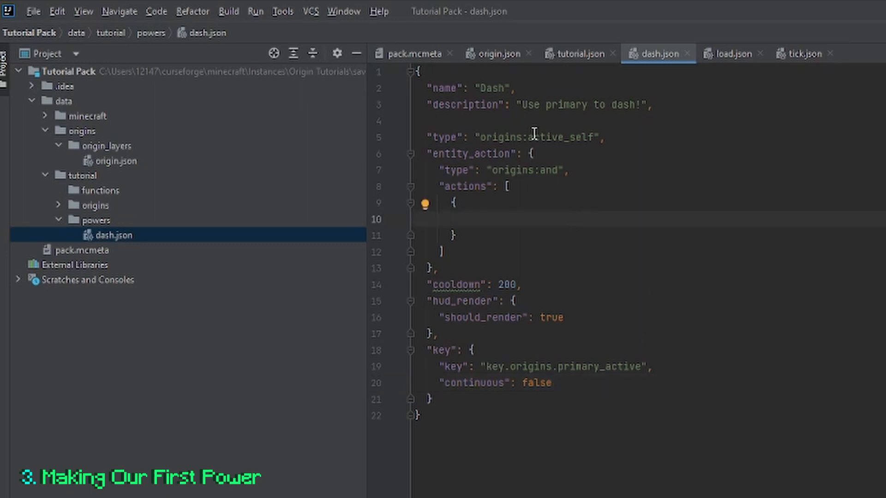
# Open the Add Velocity entity action page and check its x, y, z and space fields.
pyautogui.doubleClick(493, 88)
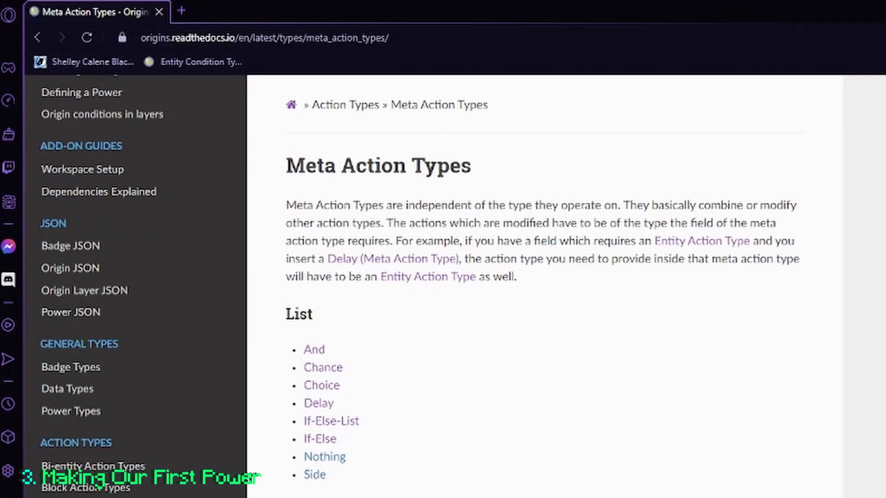
pyautogui.click(88, 37)
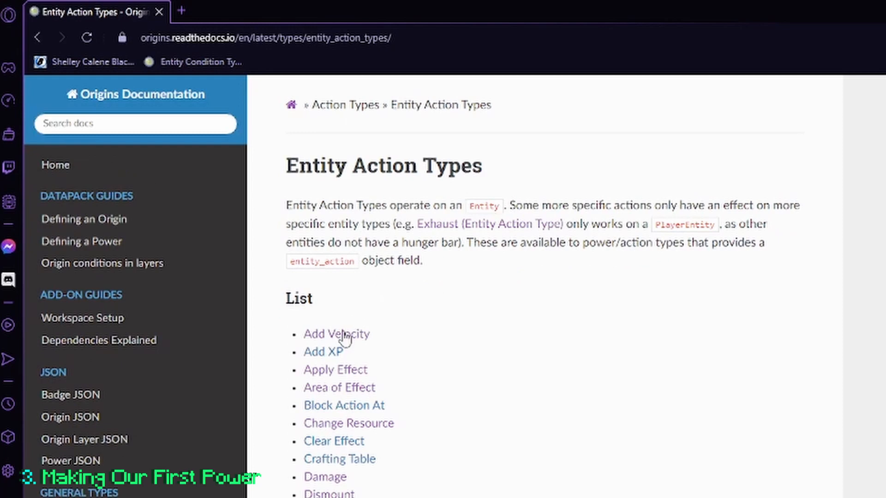
pyautogui.click(336, 334)
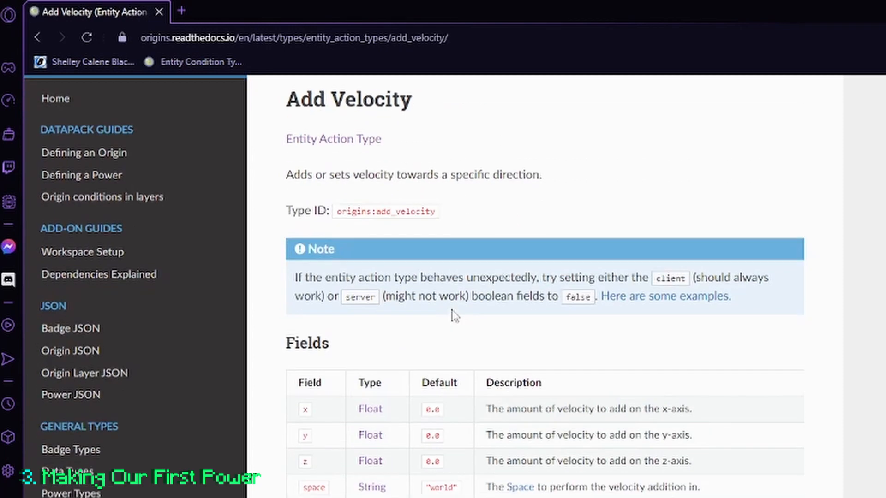
pyautogui.scroll(-3)
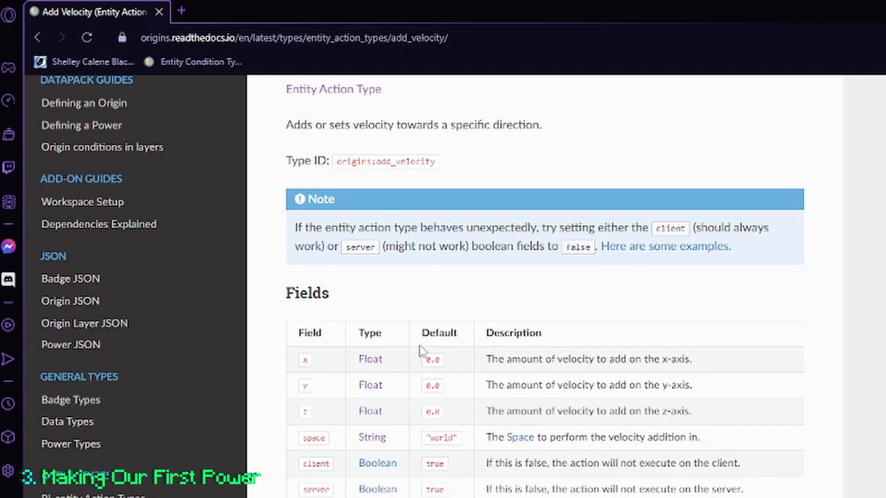
pyautogui.moveTo(596, 359); pyautogui.dragTo(695, 359)
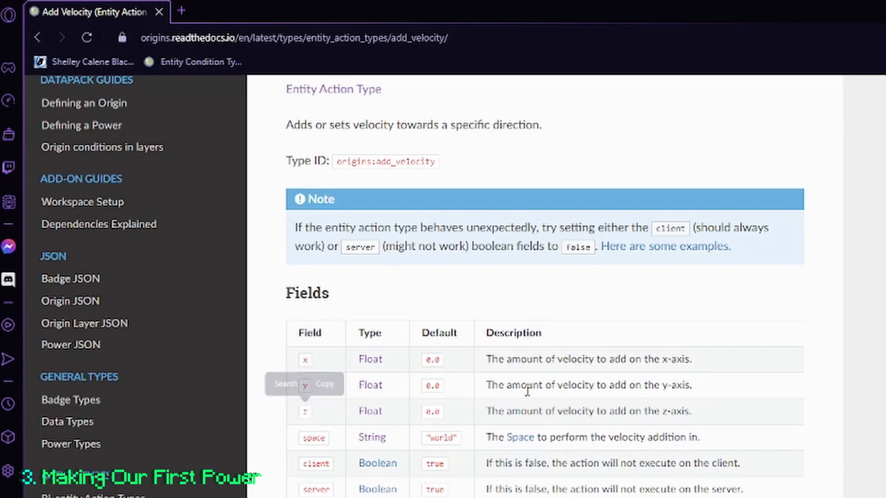
pyautogui.moveTo(517, 375)
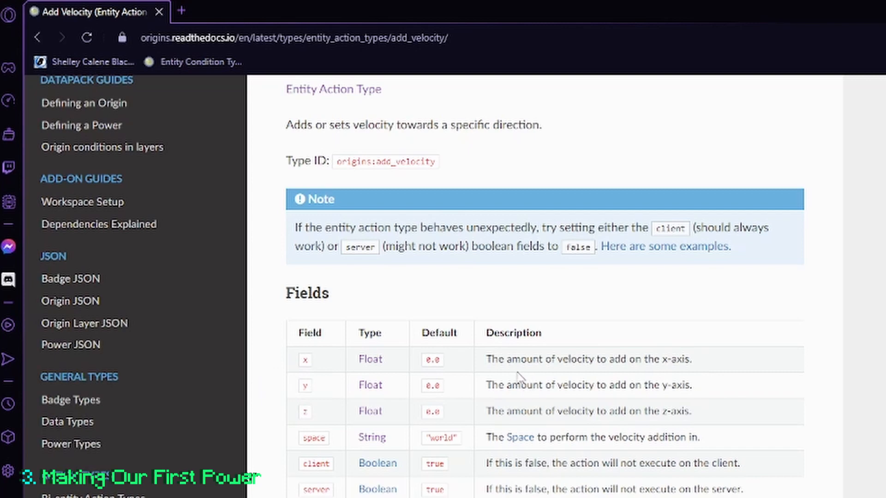
pyautogui.doubleClick(314, 437)
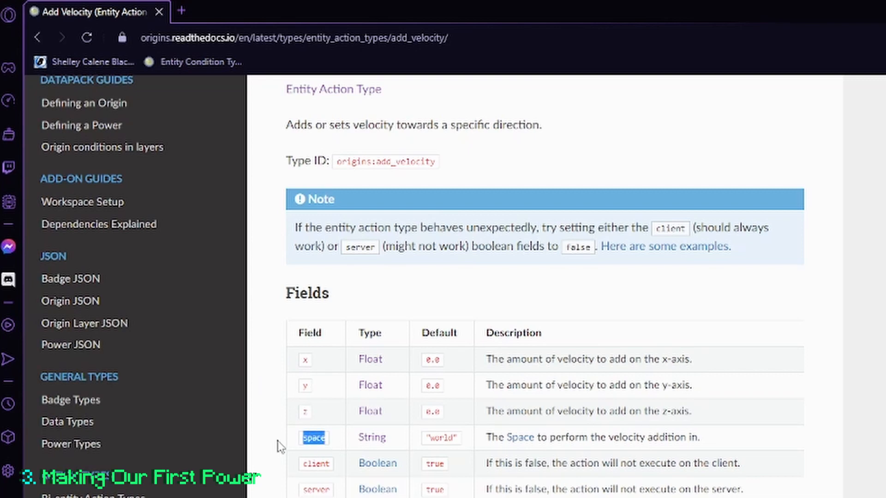
pyautogui.doubleClick(314, 437)
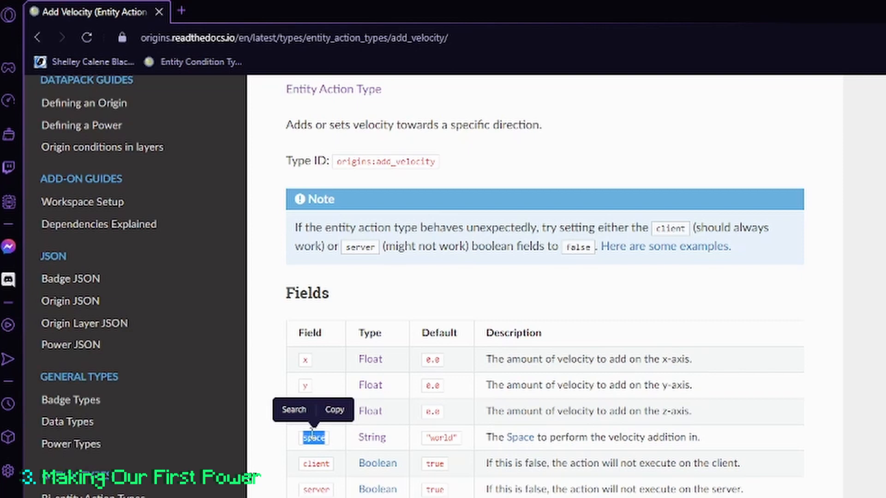
pyautogui.moveTo(527, 446)
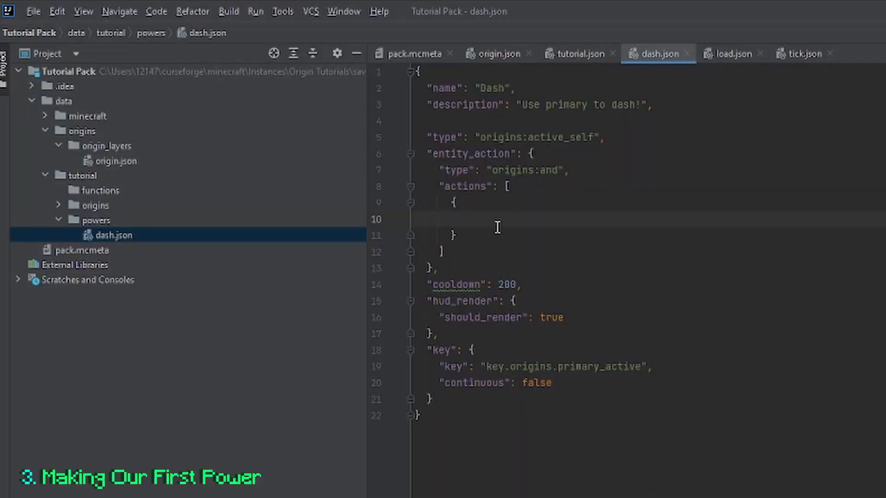
# Write the action as "type": "origins:add_velocity", "z": 2, "space": "local" in dash.json.
pyautogui.write('"type": "origins:add_velocity",')
pyautogui.write('"z": 2')
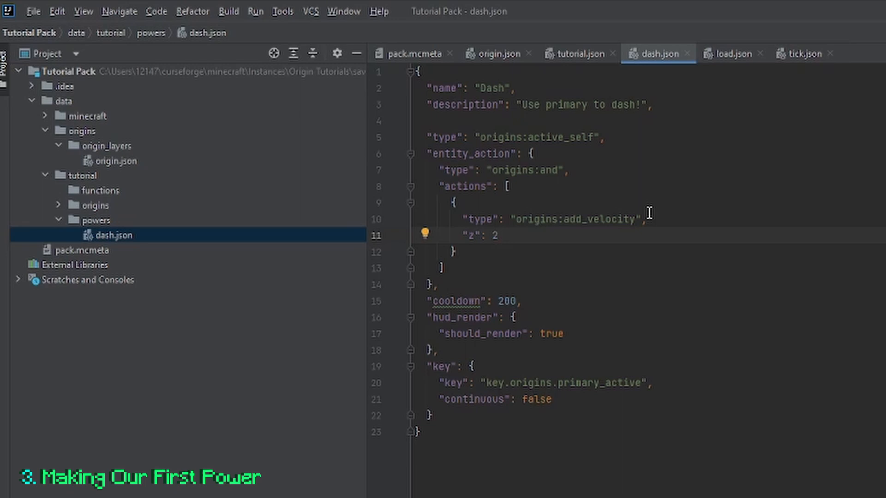
pyautogui.moveTo(518, 230)
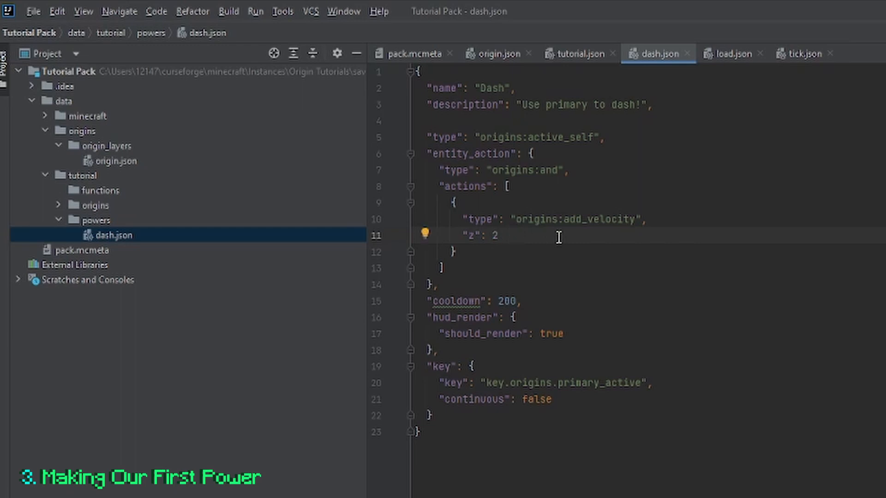
pyautogui.write(',')
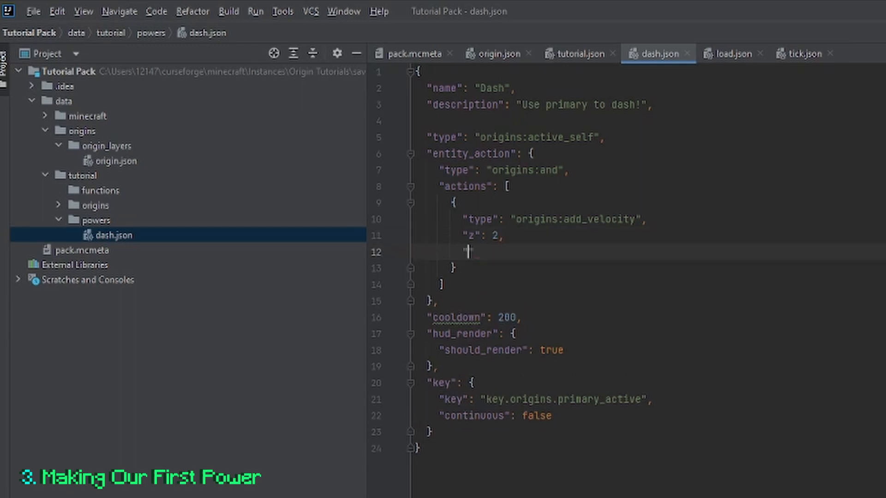
pyautogui.write('"')
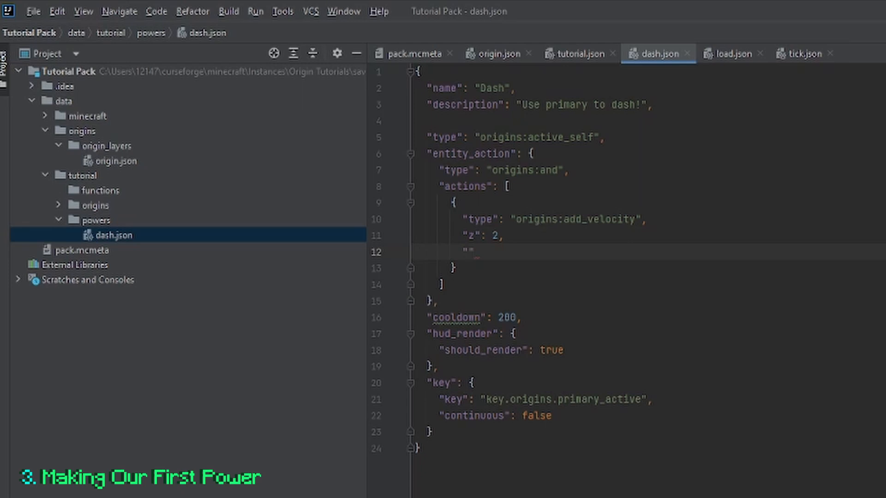
pyautogui.write('sp')
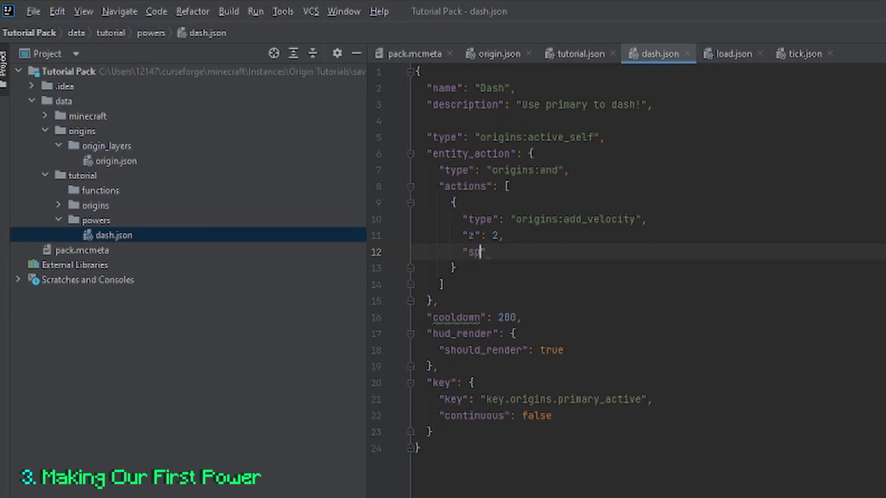
pyautogui.write('ace')
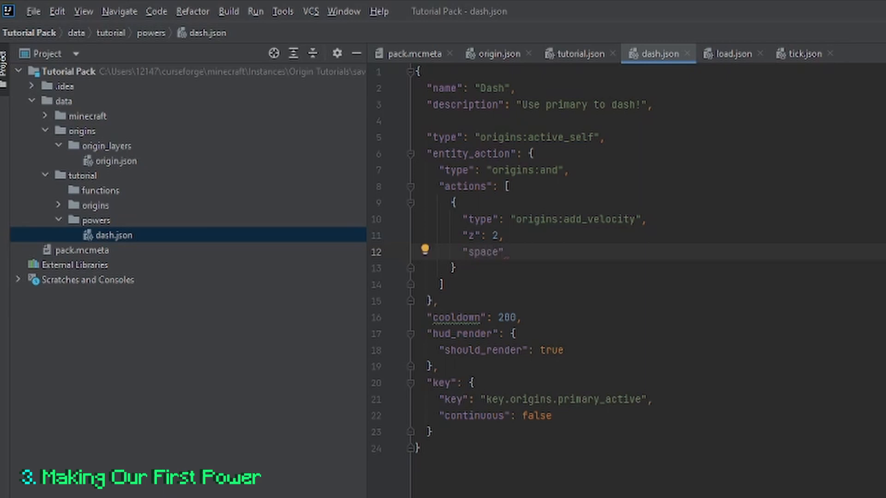
pyautogui.write(': ""')
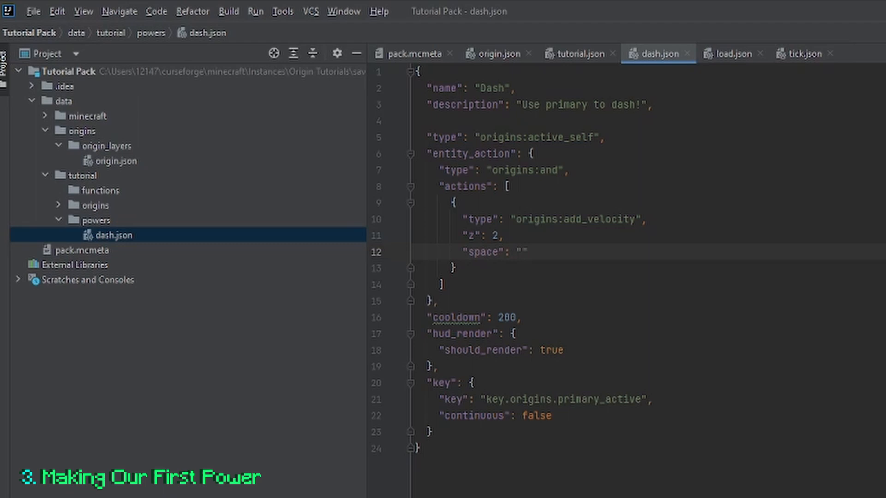
pyautogui.write('local')
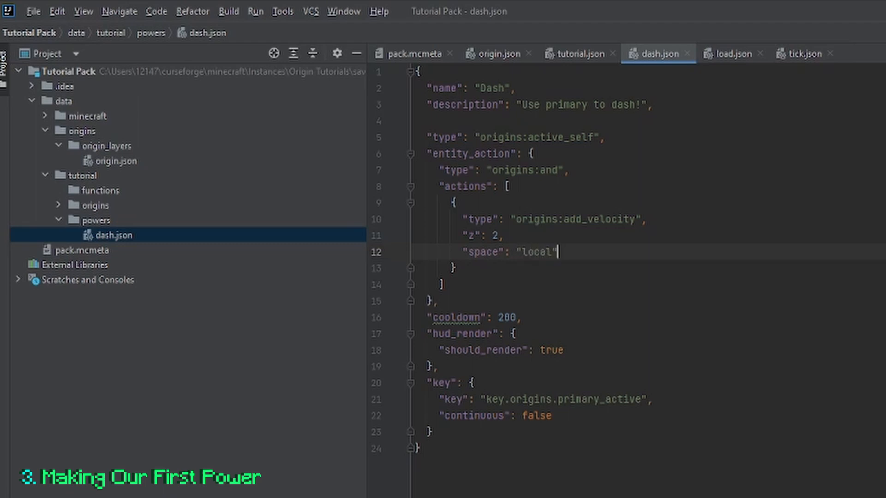
pyautogui.click(32, 11)
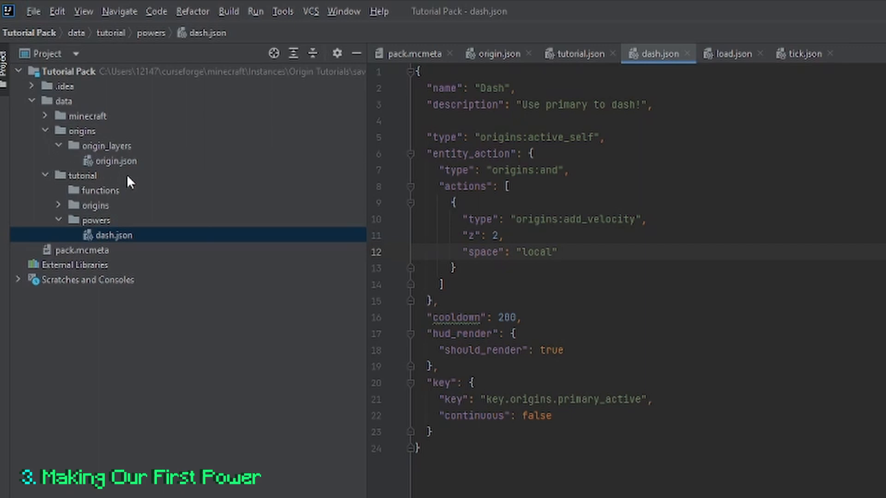
# Open tutorial.json and begin a second powers entry 'tutorial:' after tutorial:dash.
pyautogui.click(111, 161)
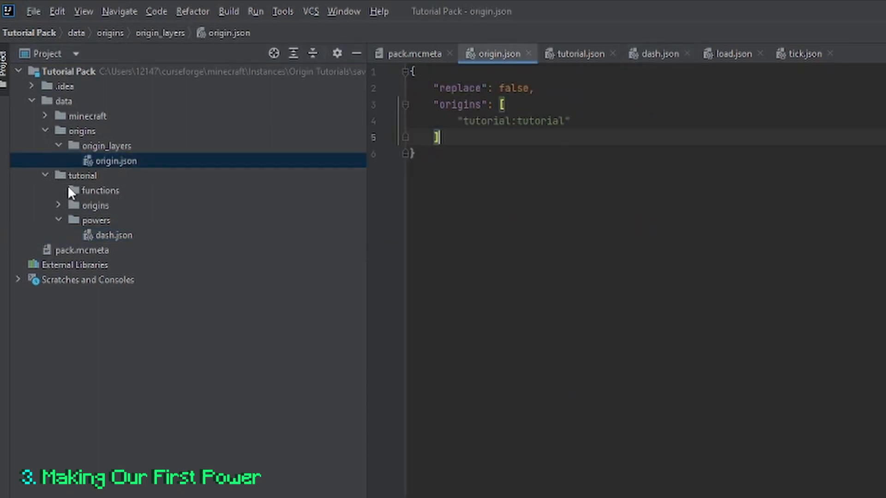
pyautogui.click(94, 205)
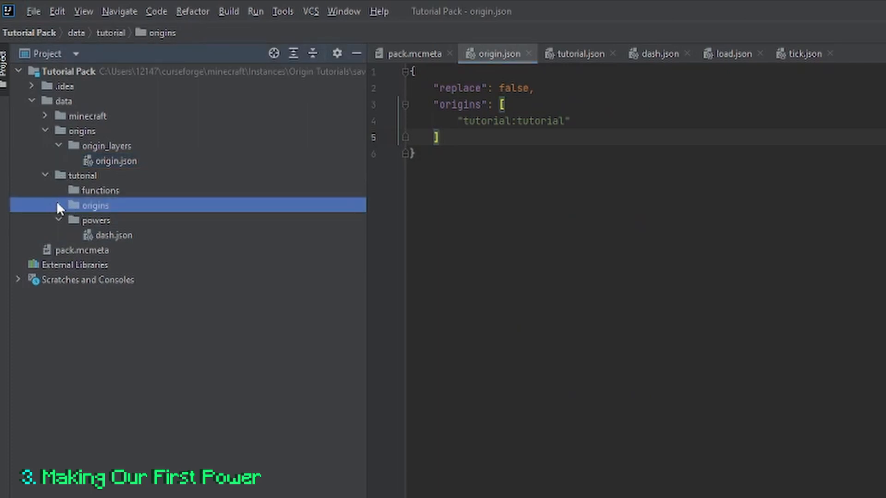
pyautogui.doubleClick(94, 205)
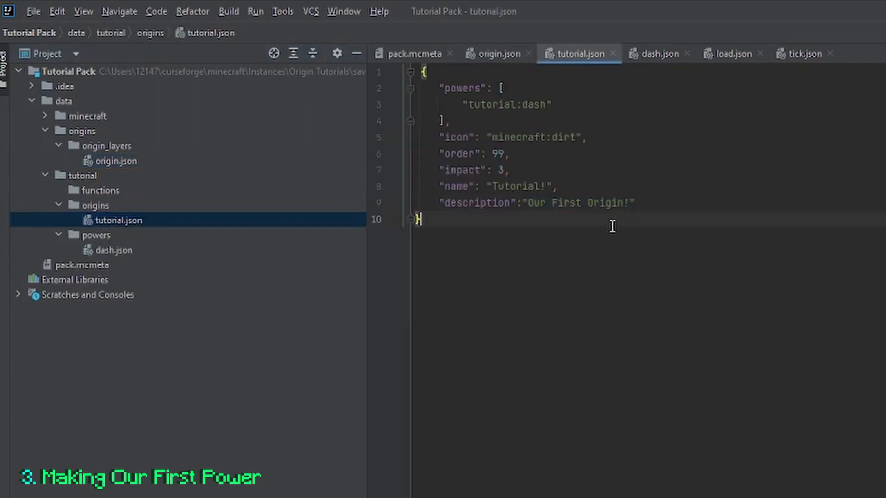
pyautogui.doubleClick(506, 105)
pyautogui.write('"')
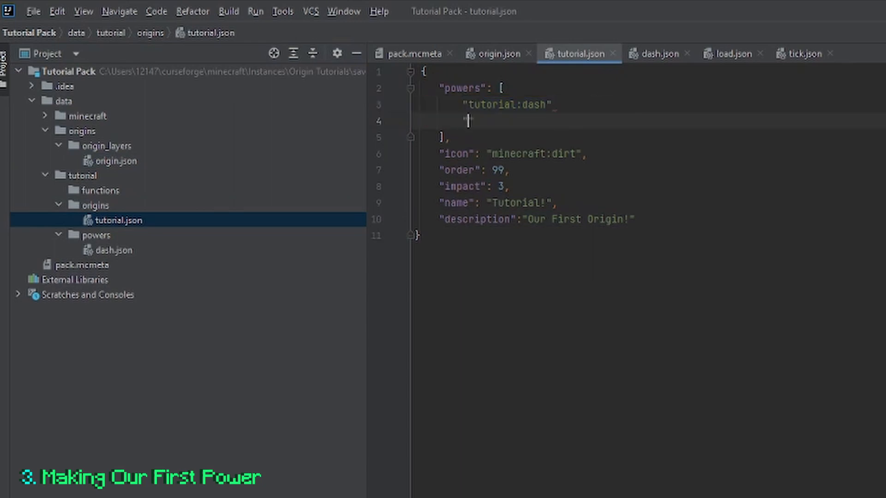
pyautogui.write('tutorial:')
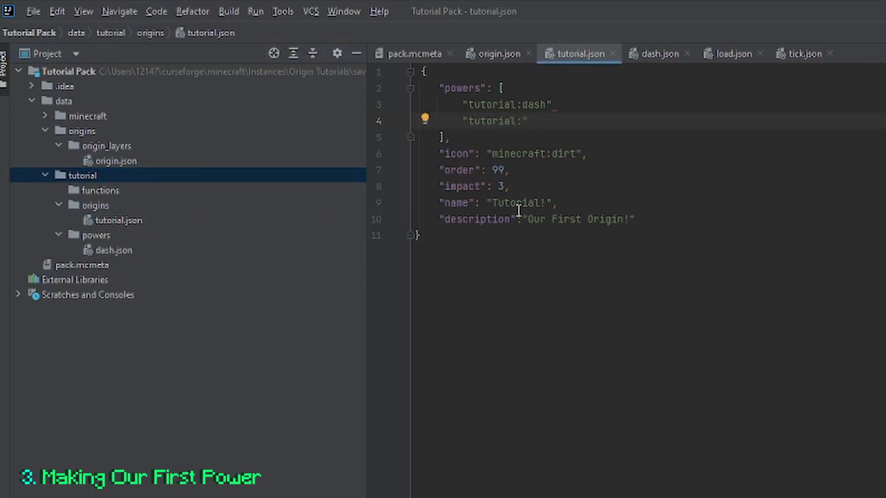
pyautogui.moveTo(550, 131)
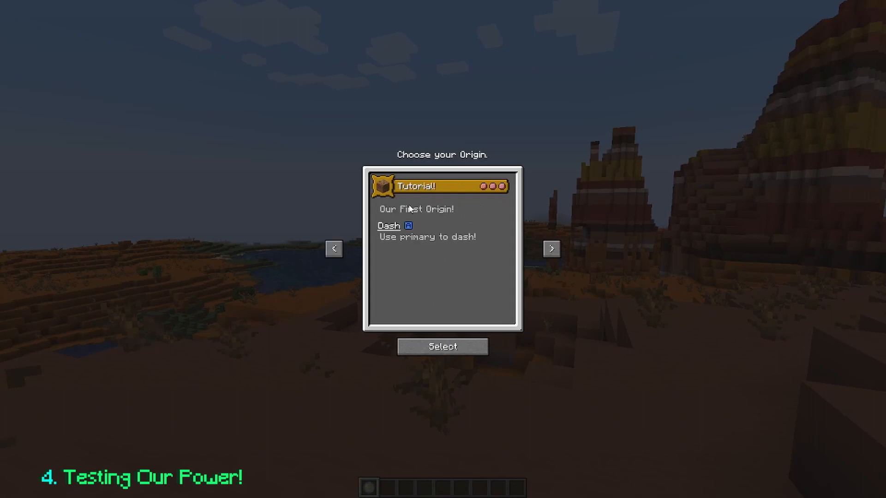
pyautogui.moveTo(417, 213)
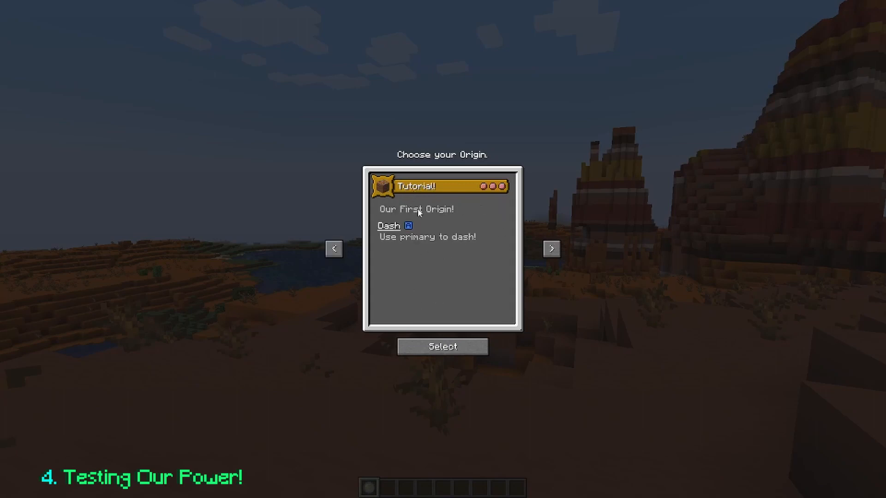
pyautogui.moveTo(406, 240)
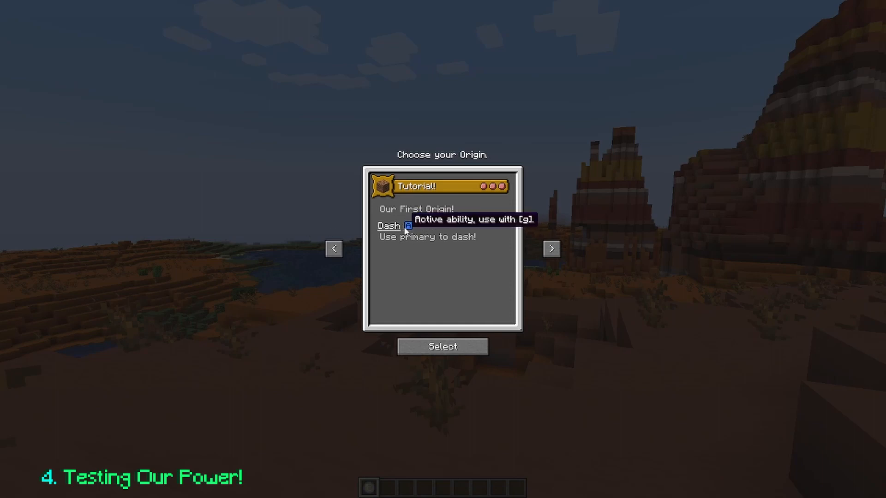
pyautogui.moveTo(414, 225)
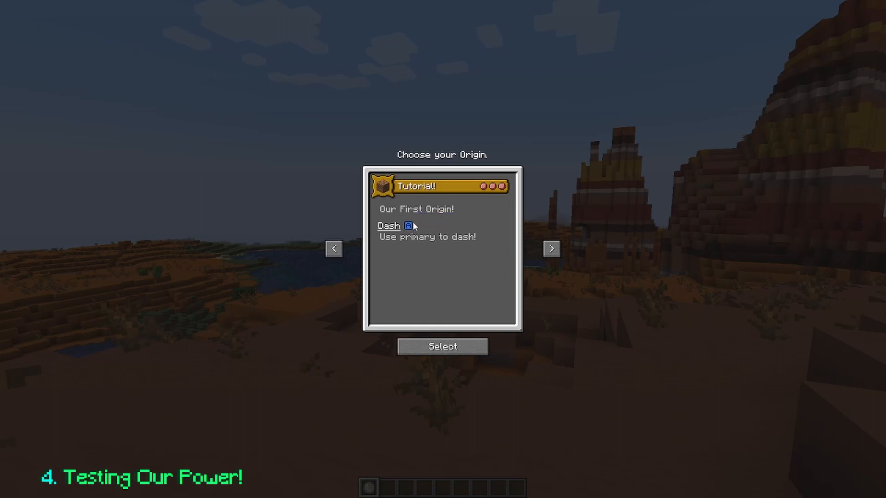
pyautogui.moveTo(393, 260)
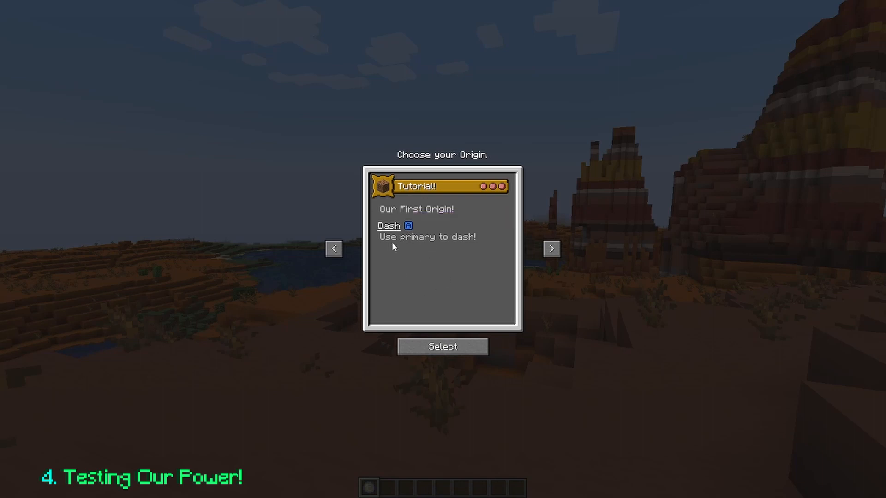
# Select the Tutorial! origin with its Dash power and spawn into the badlands world.
pyautogui.click(441, 346)
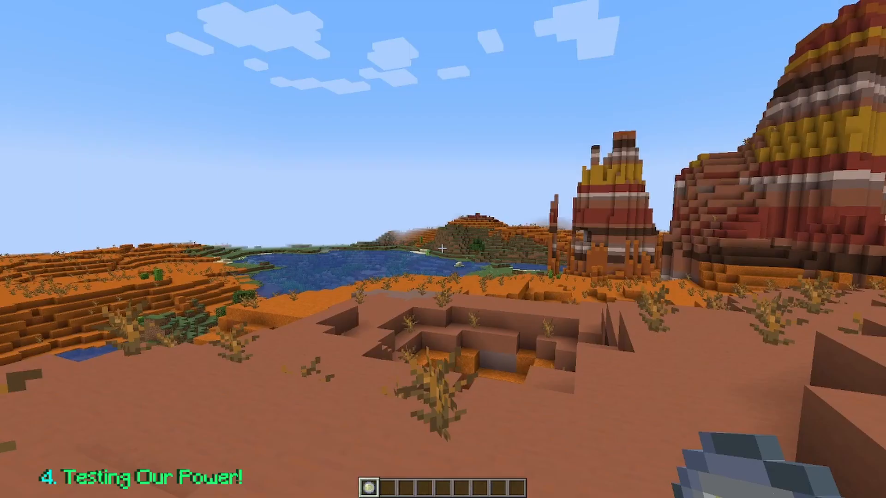